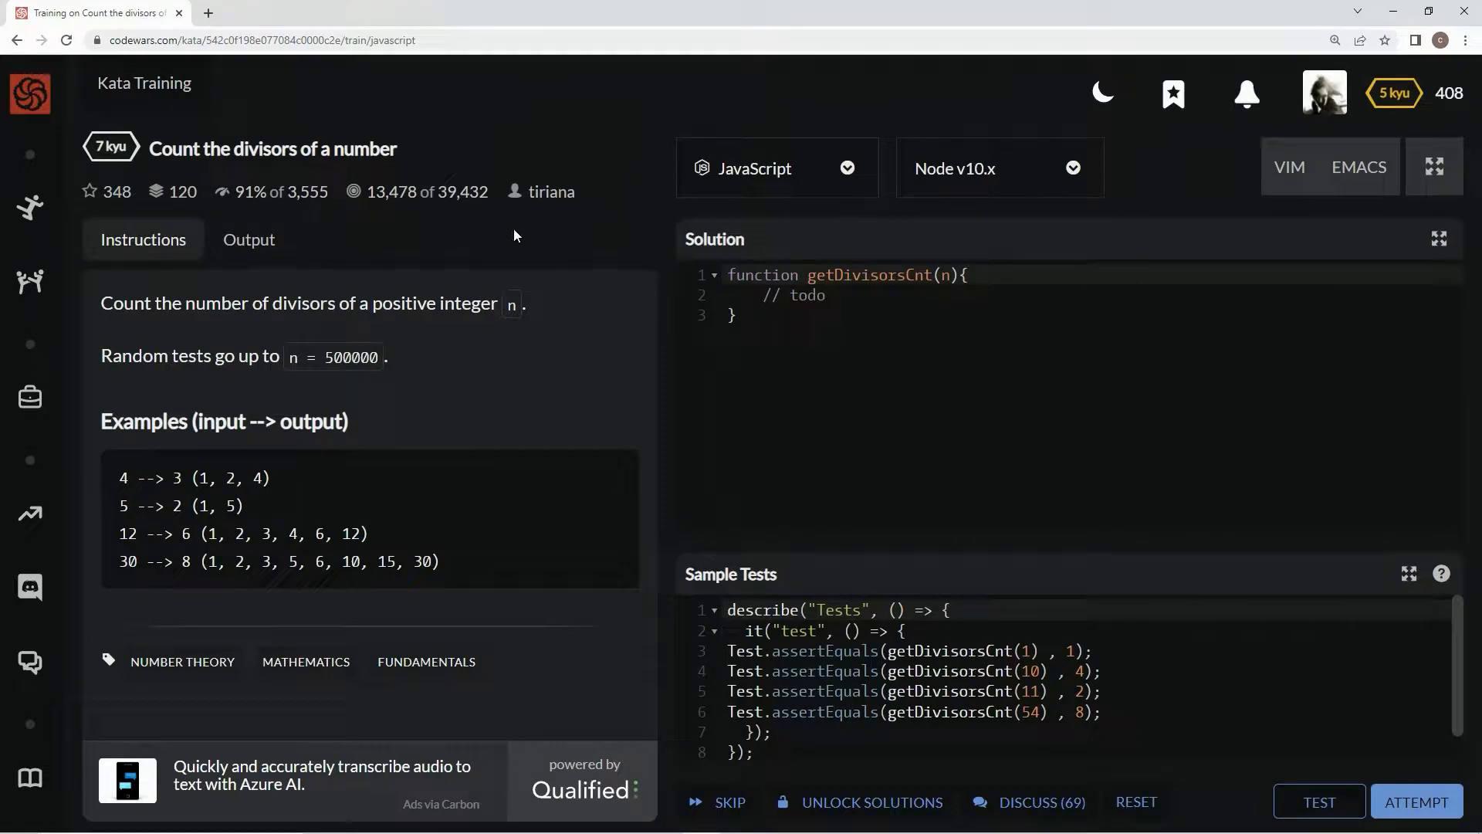
mouse_move(246, 210)
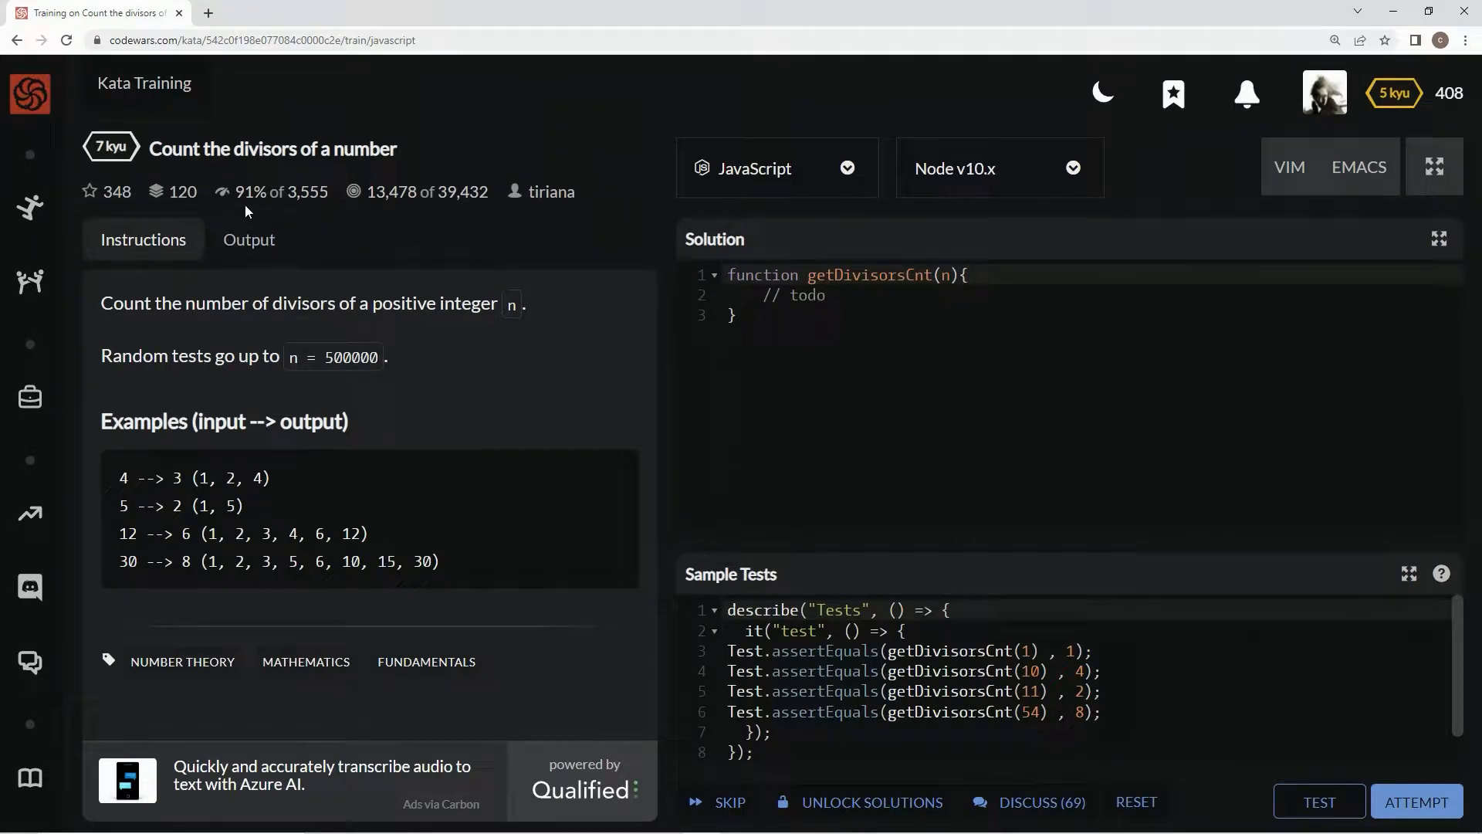
mouse_move(247, 330)
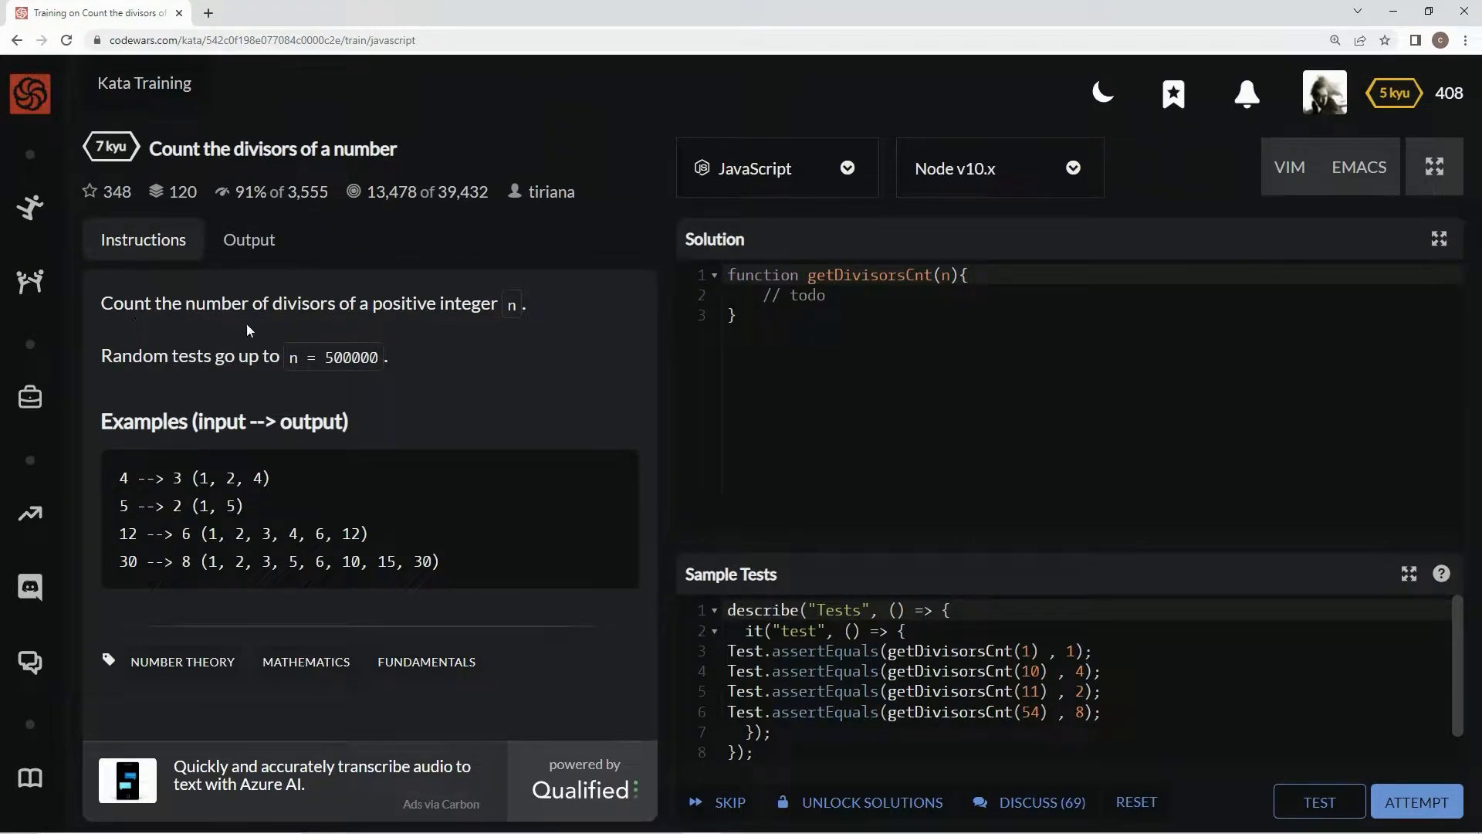
mouse_move(438, 332)
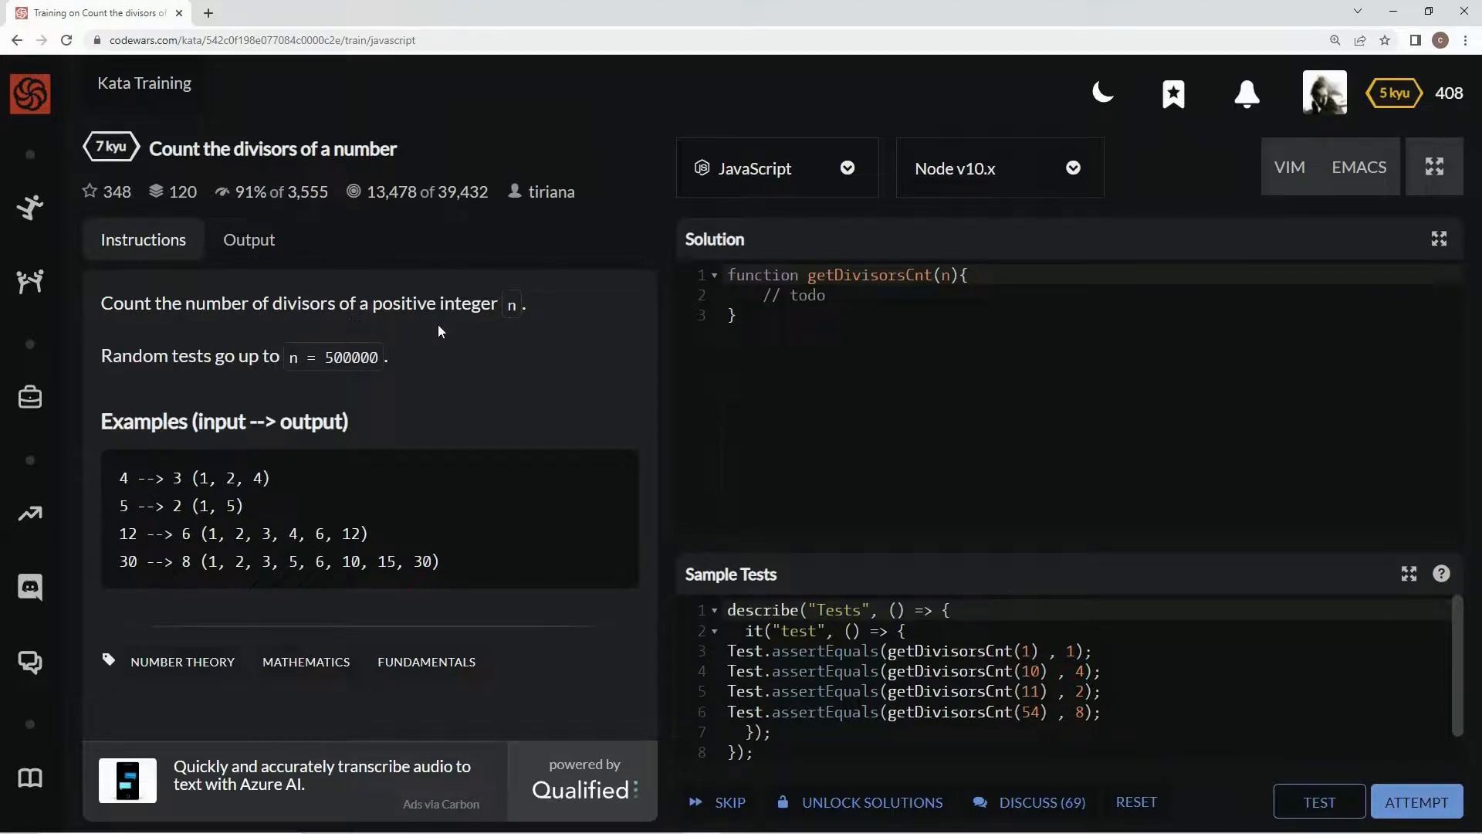
mouse_move(202, 378)
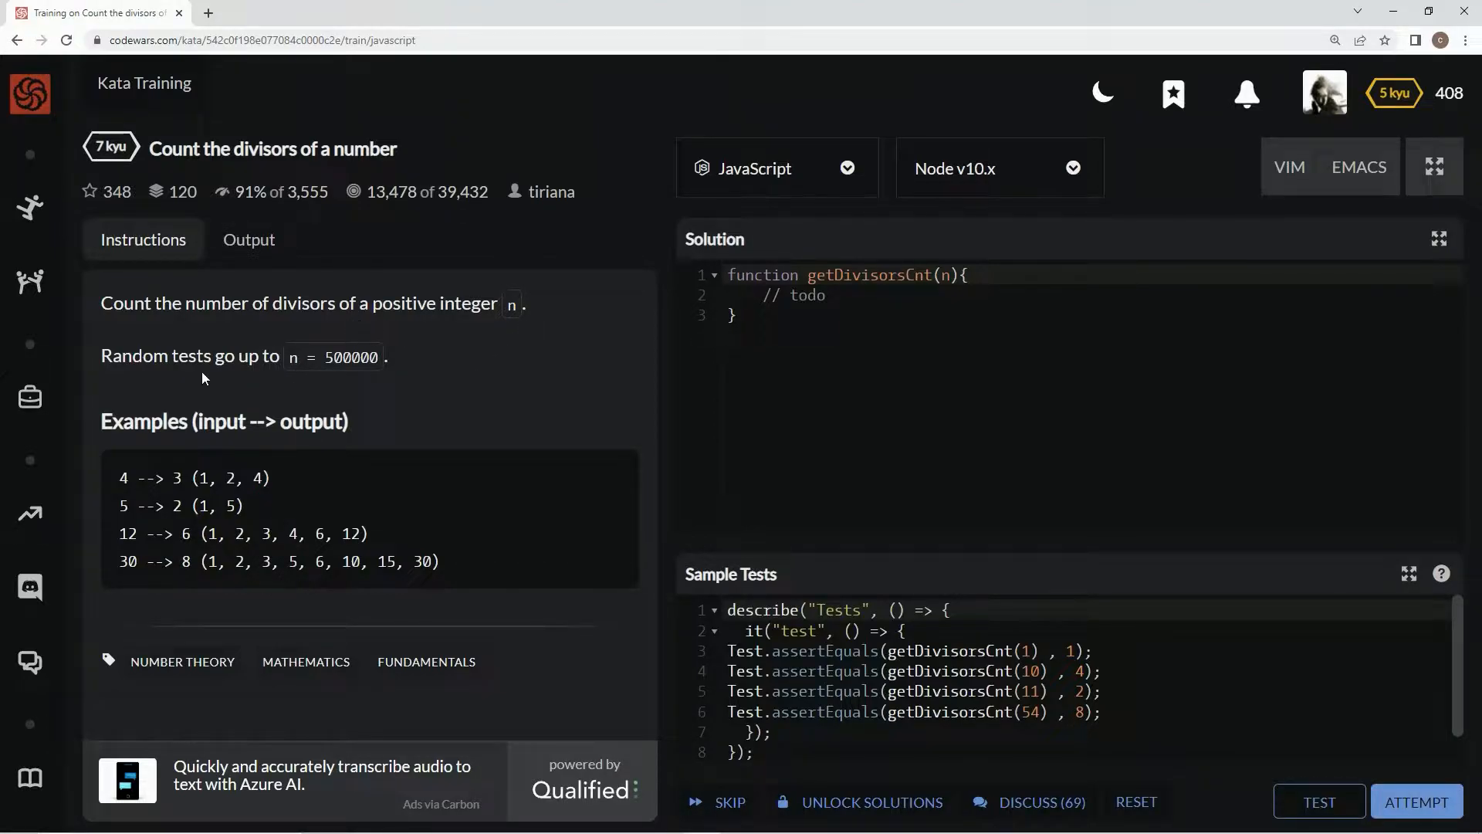
mouse_move(386, 386)
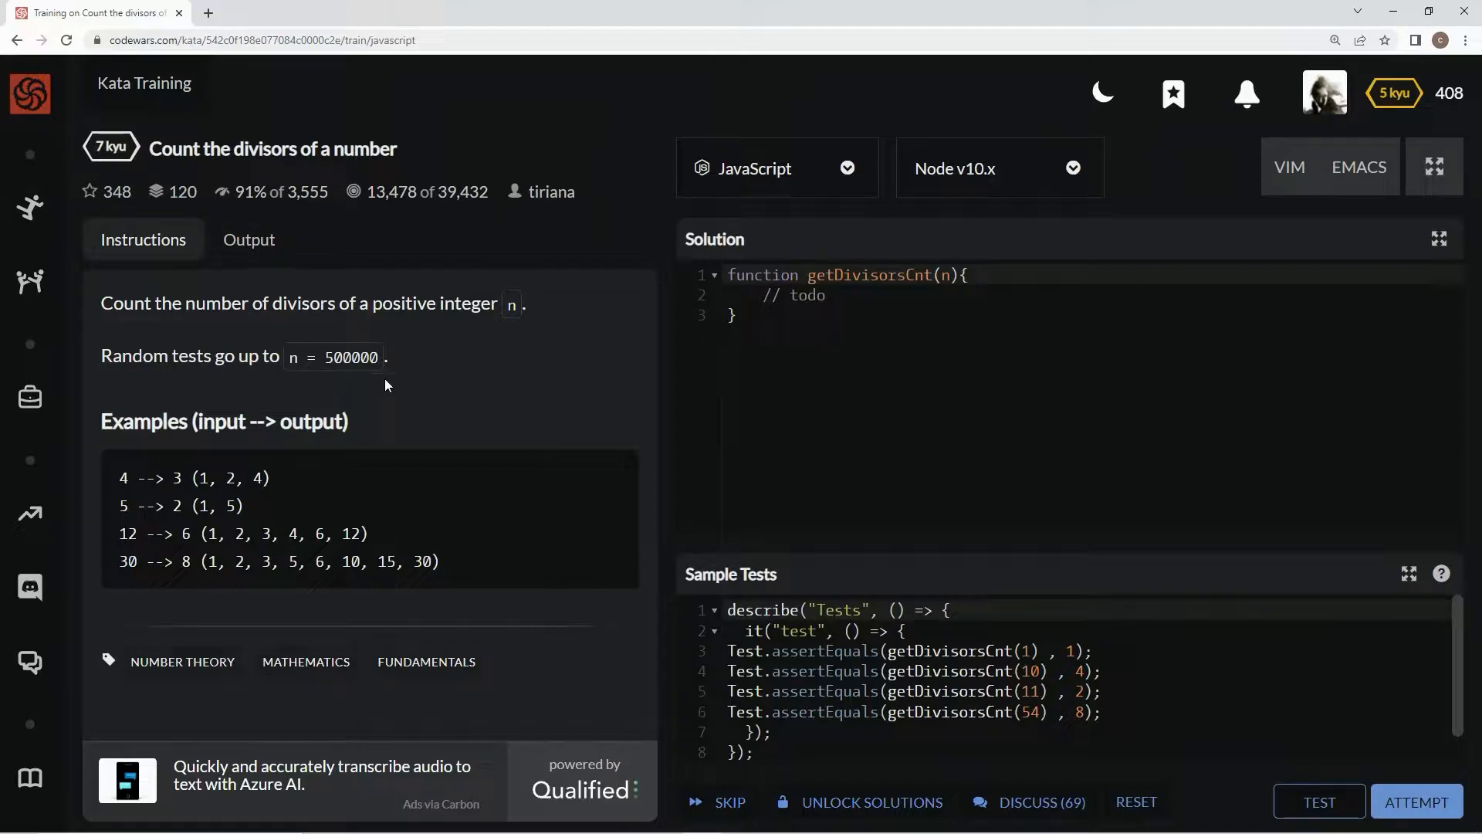
mouse_move(131, 460)
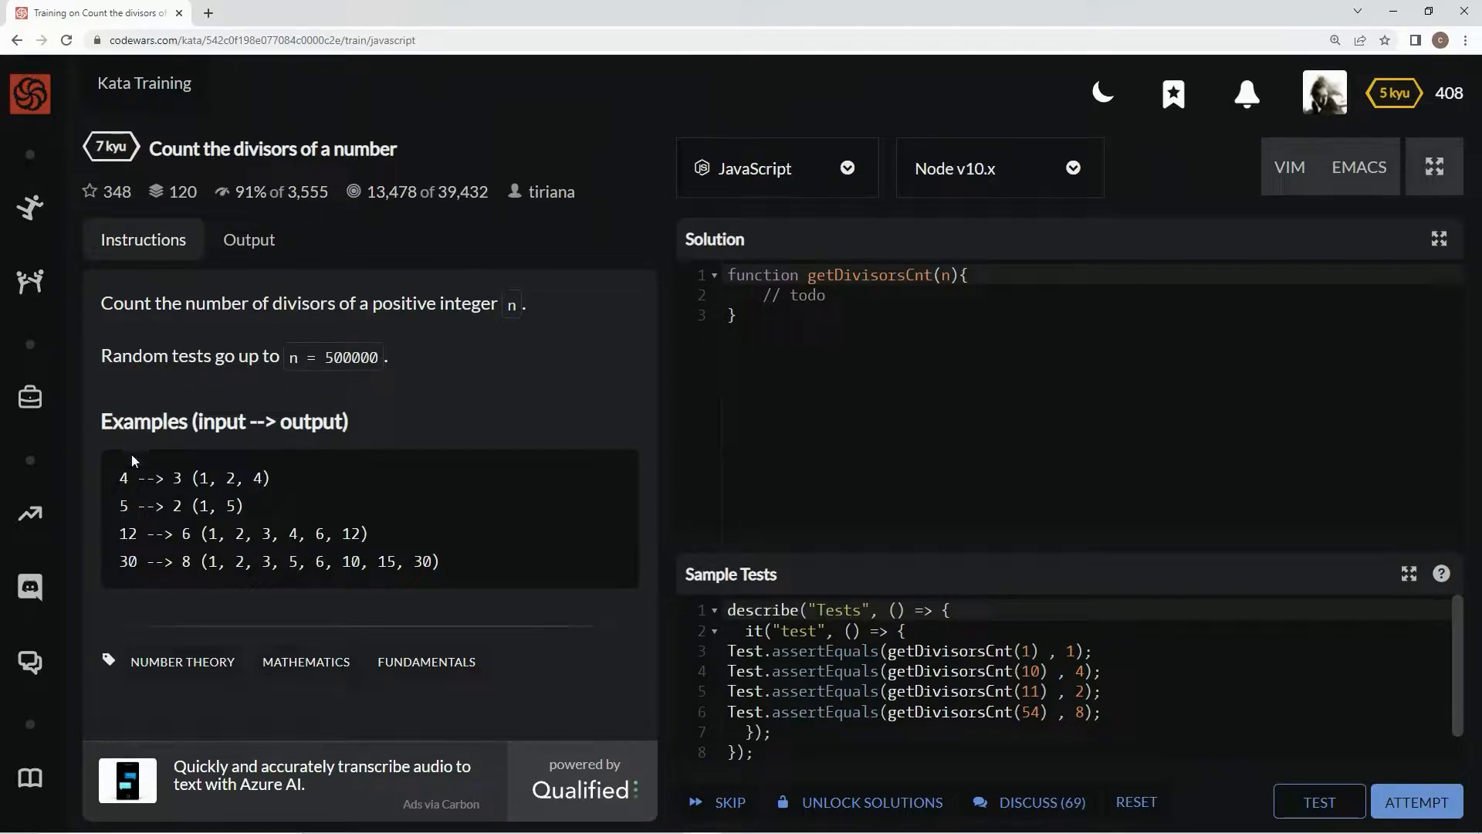
mouse_move(179, 473)
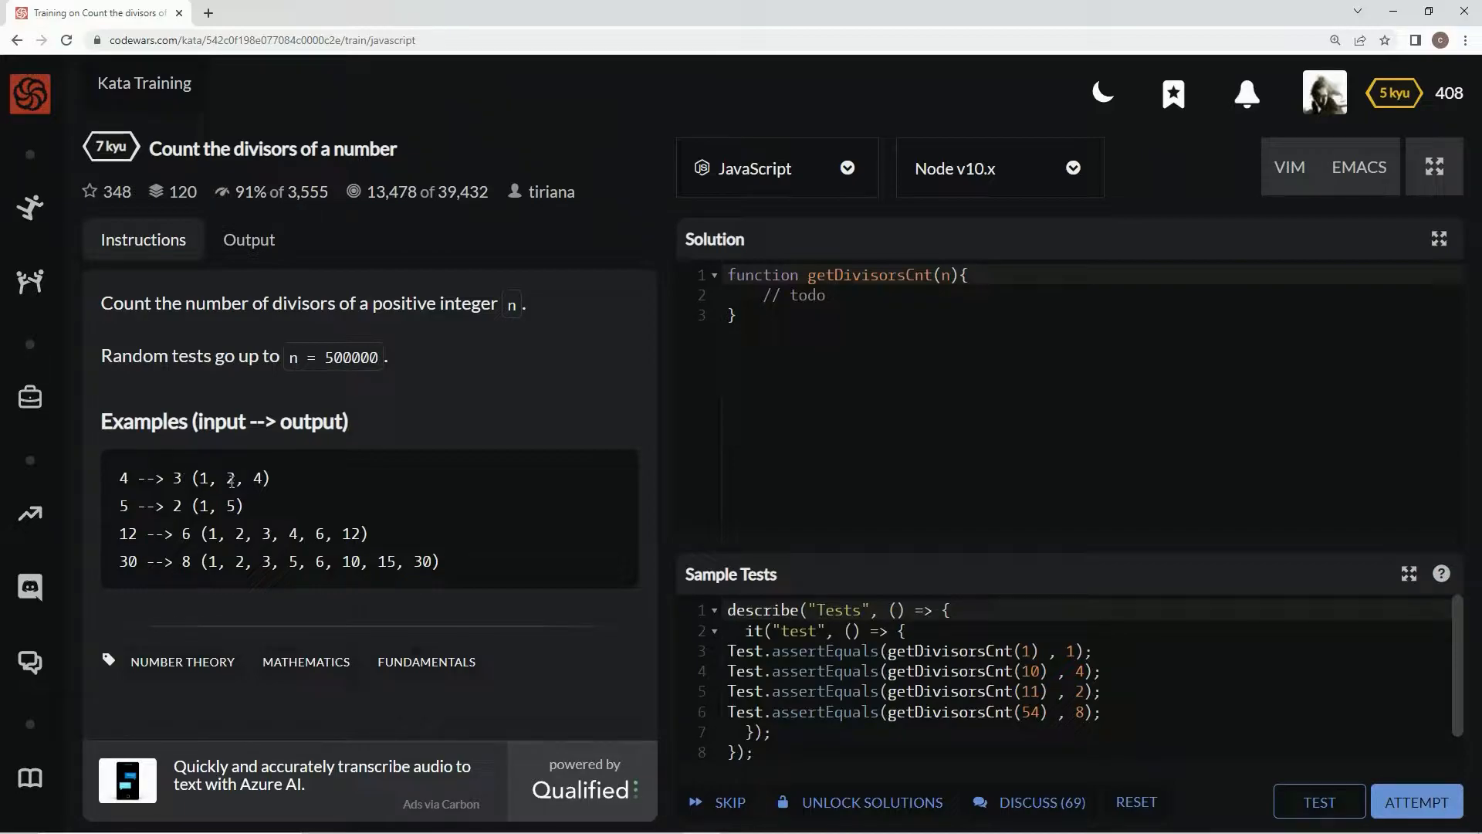
mouse_move(417, 470)
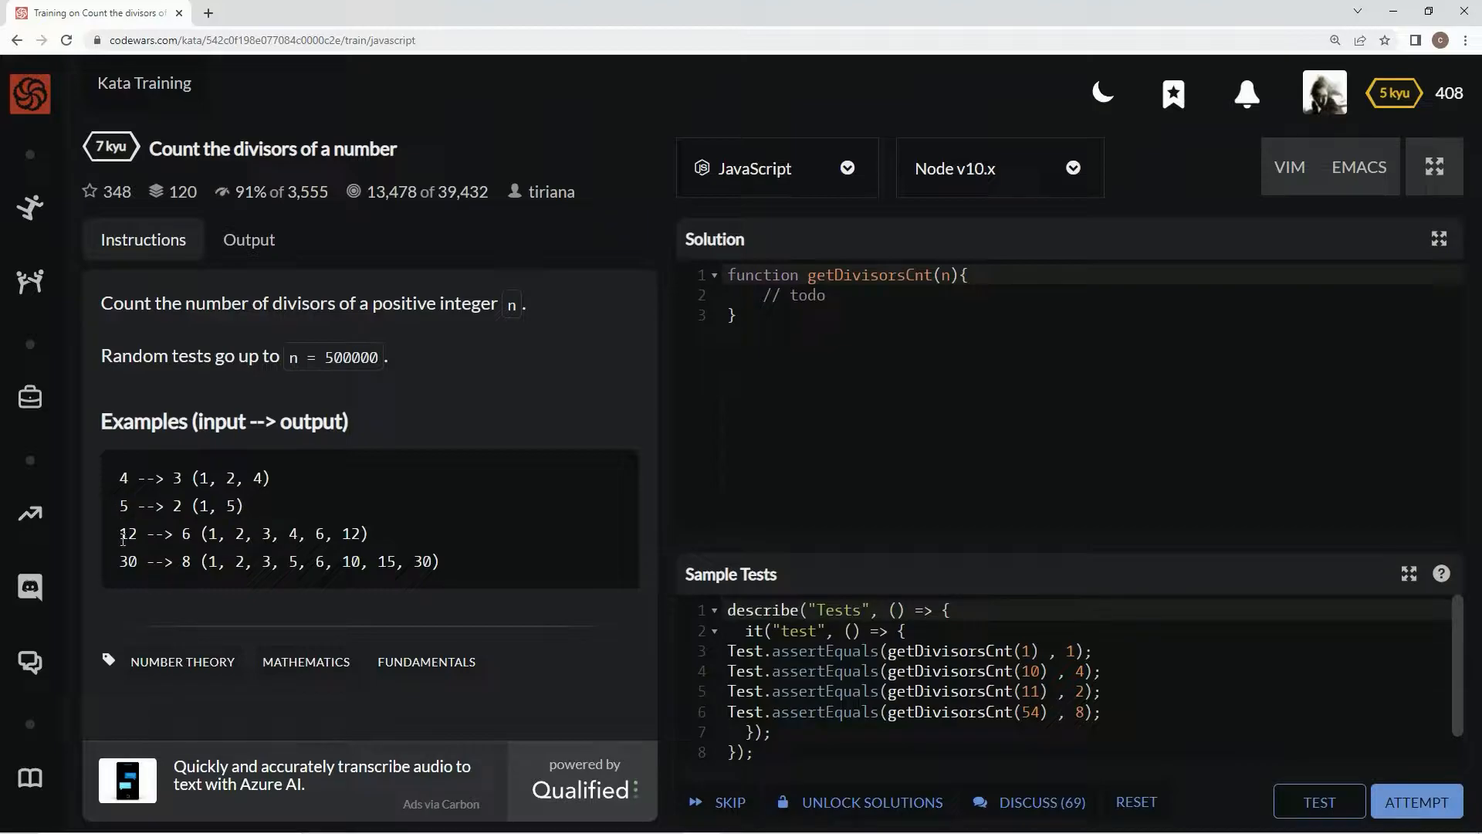
mouse_move(914, 340)
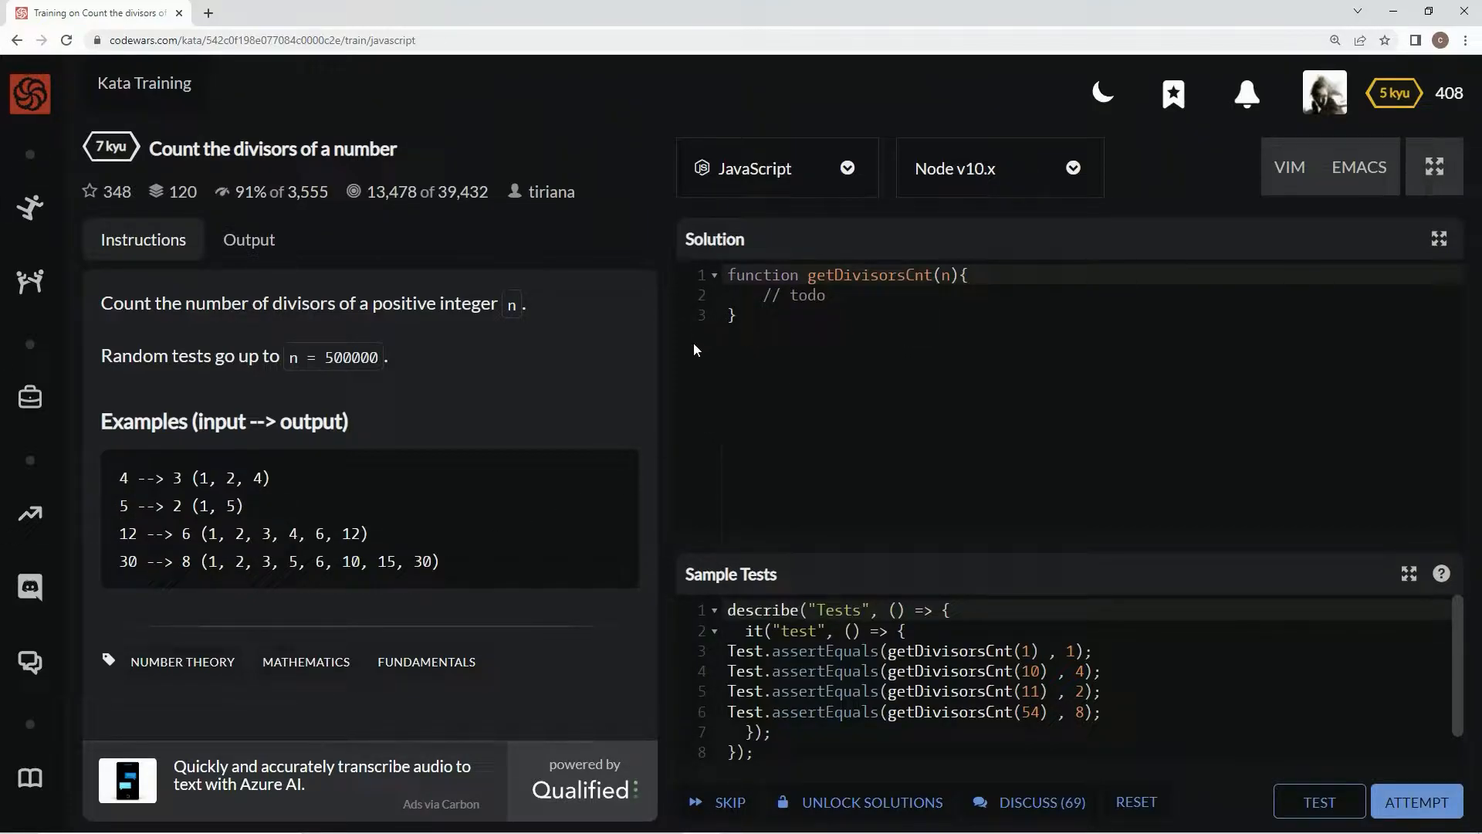
mouse_move(954, 340)
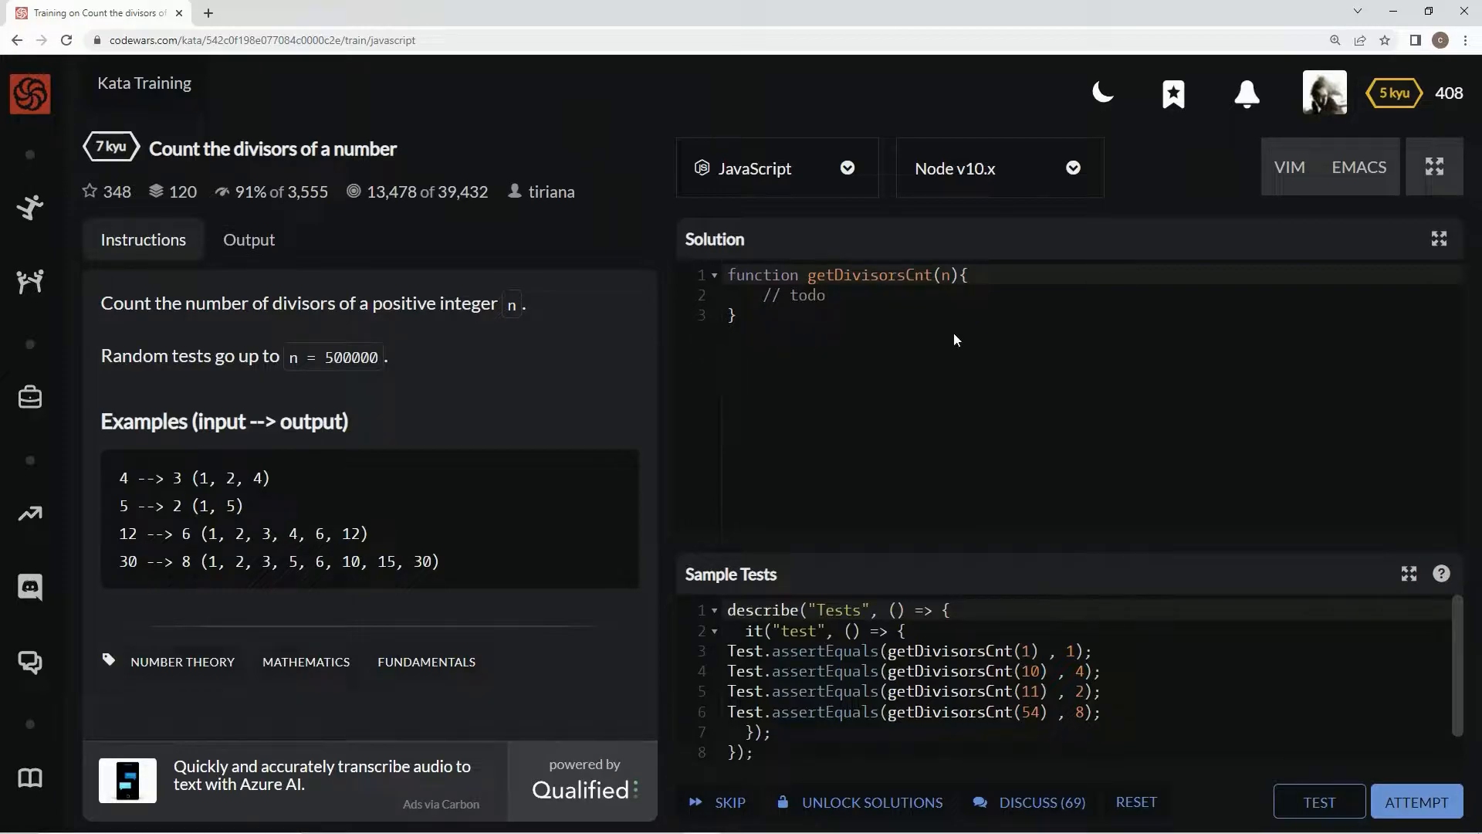
mouse_move(173, 514)
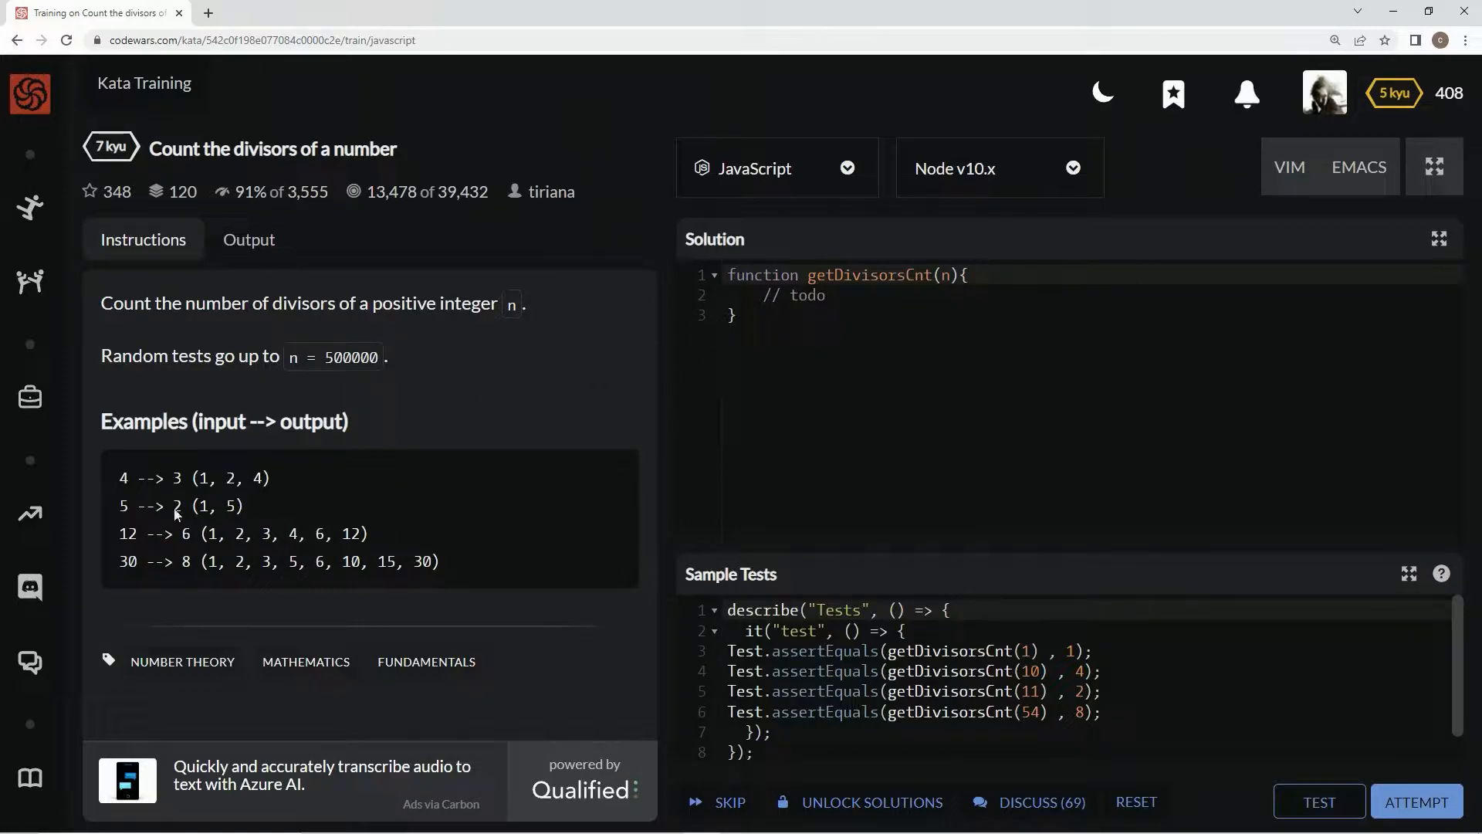
mouse_move(491, 501)
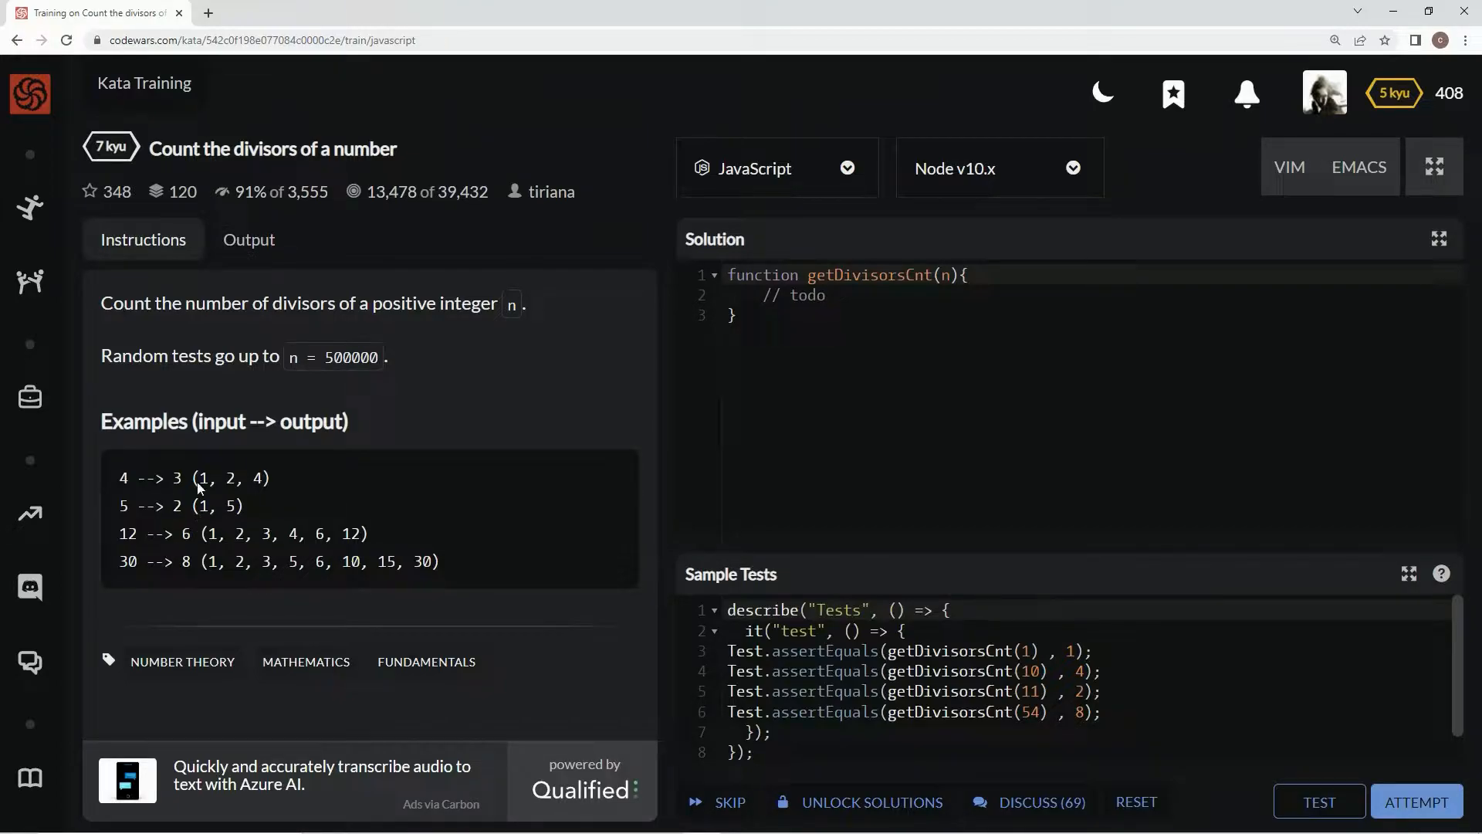
mouse_move(489, 464)
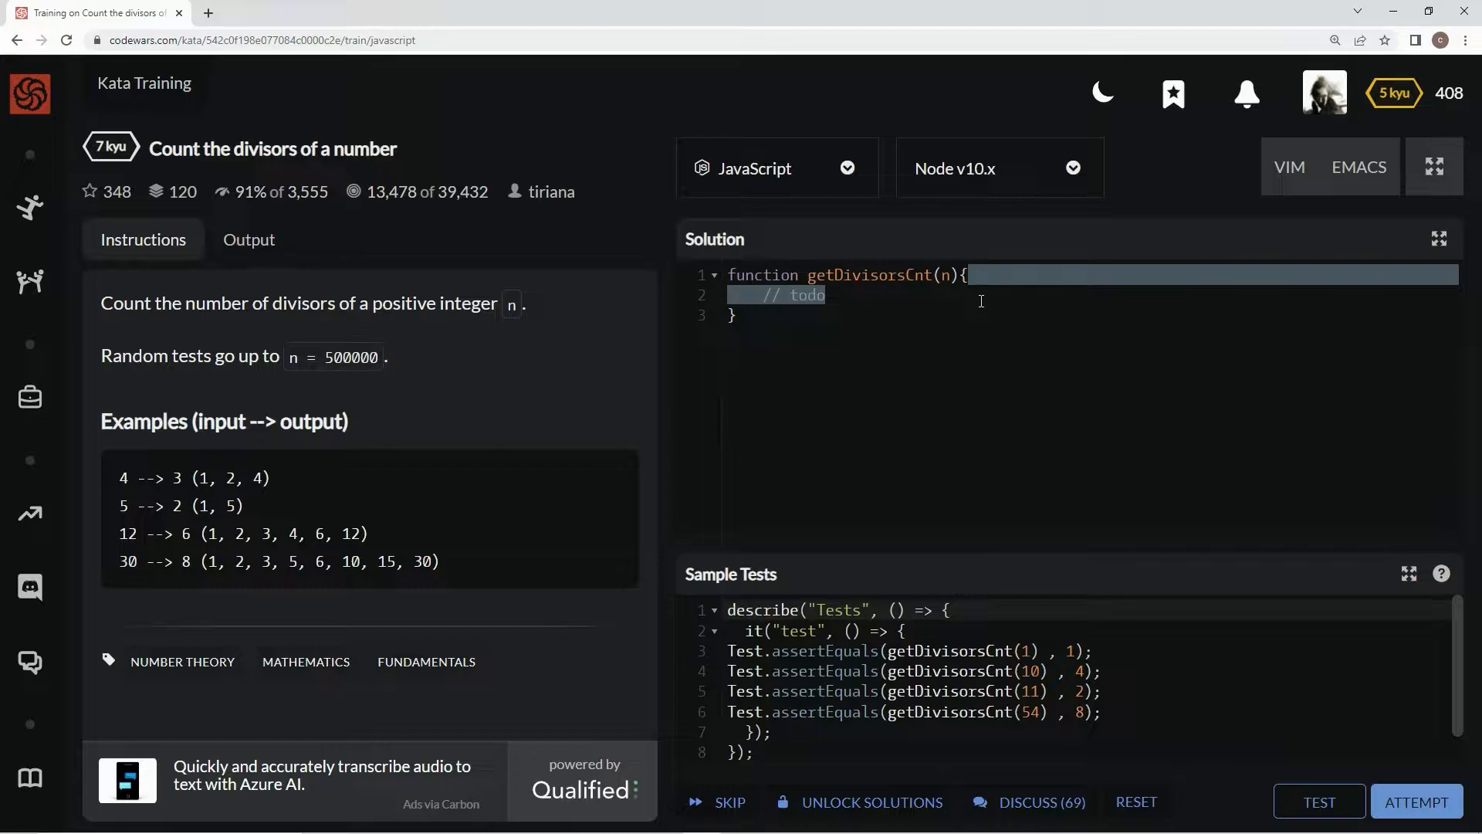
Replace the todo comment with the declaration let result = 0 inside getDivisorsCnt.
key(Delete)
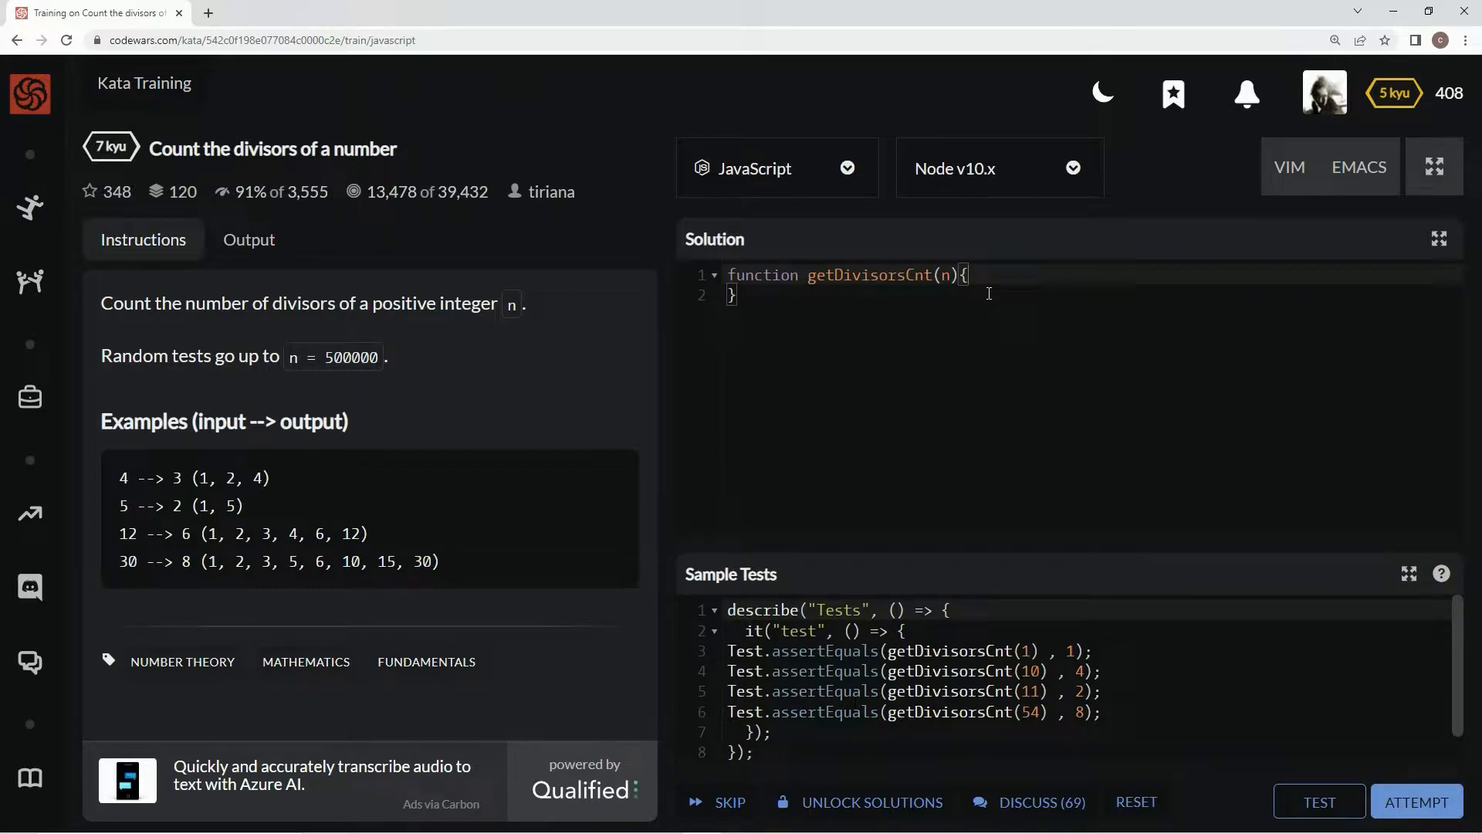
key(Enter)
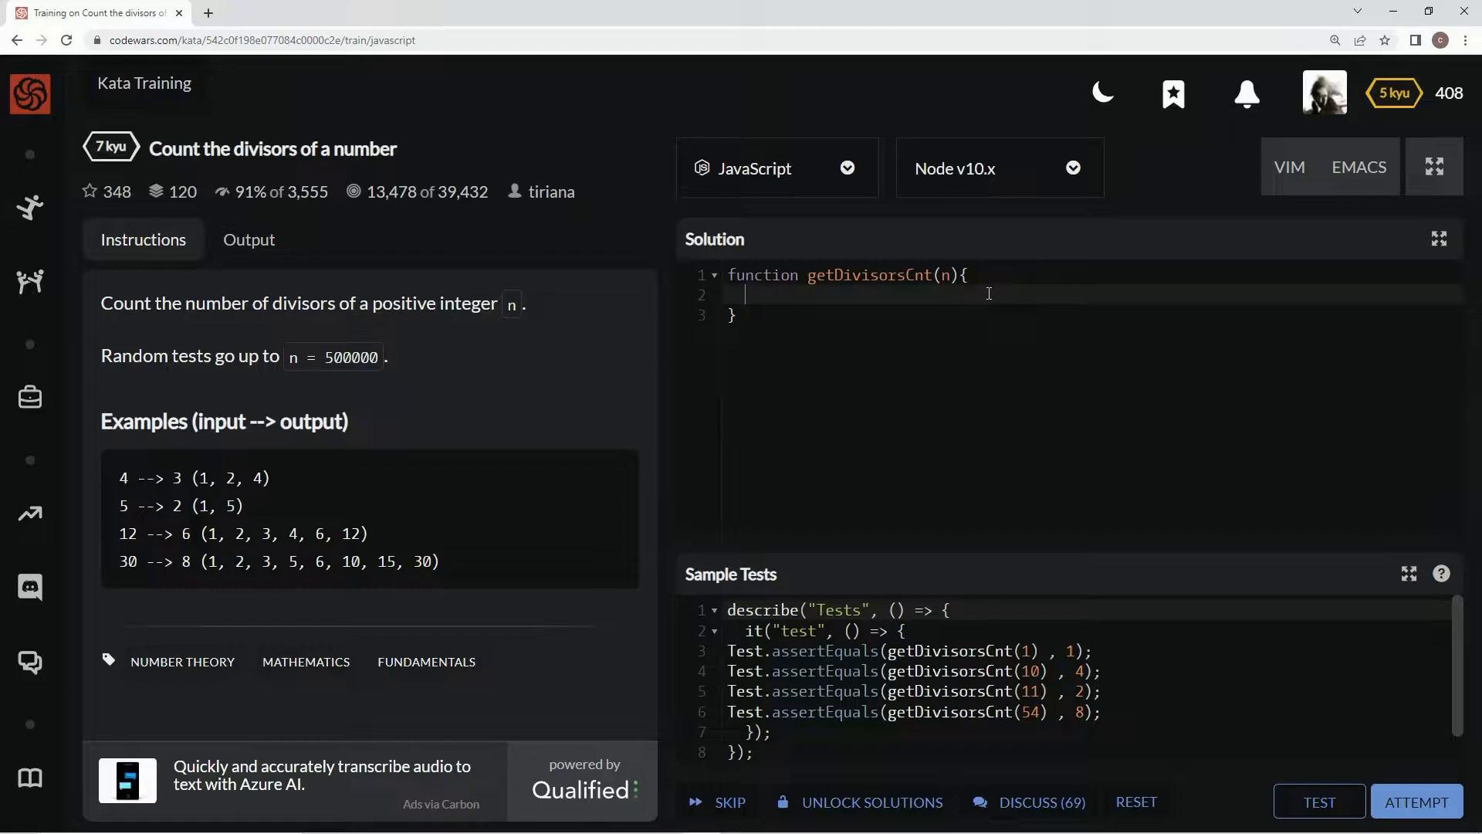
text(l)
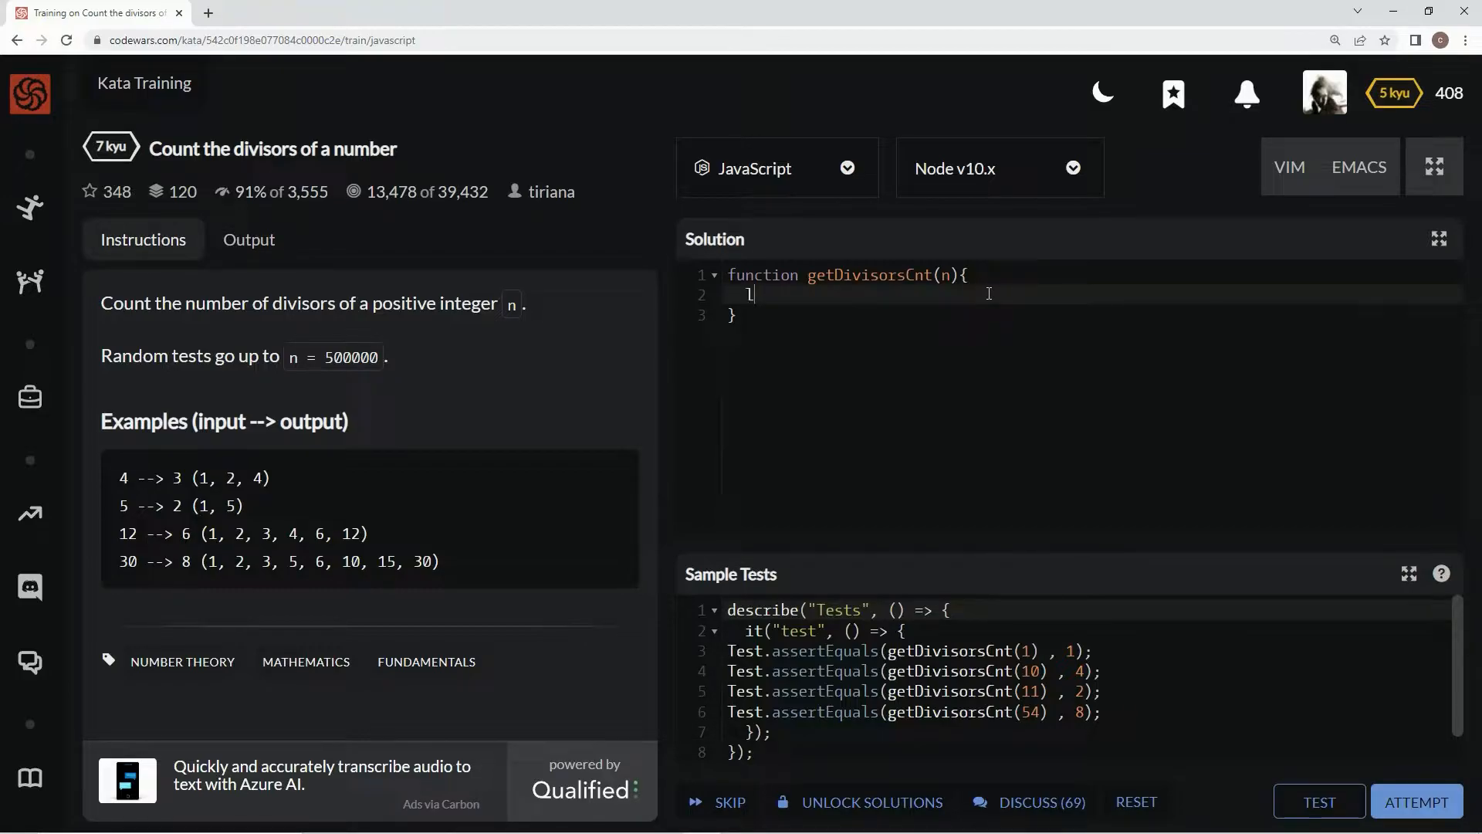
text(et result)
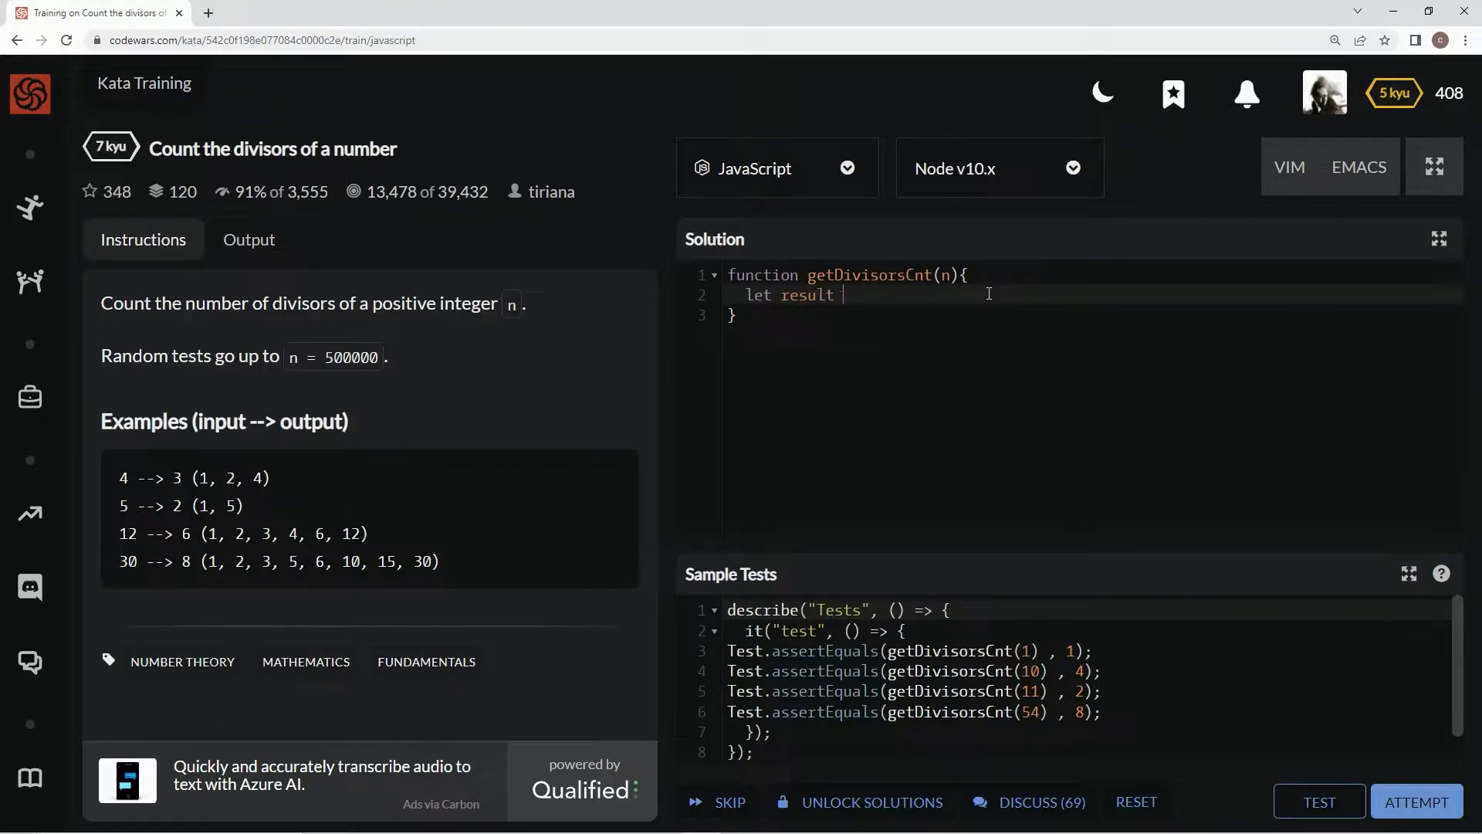
text(= 0)
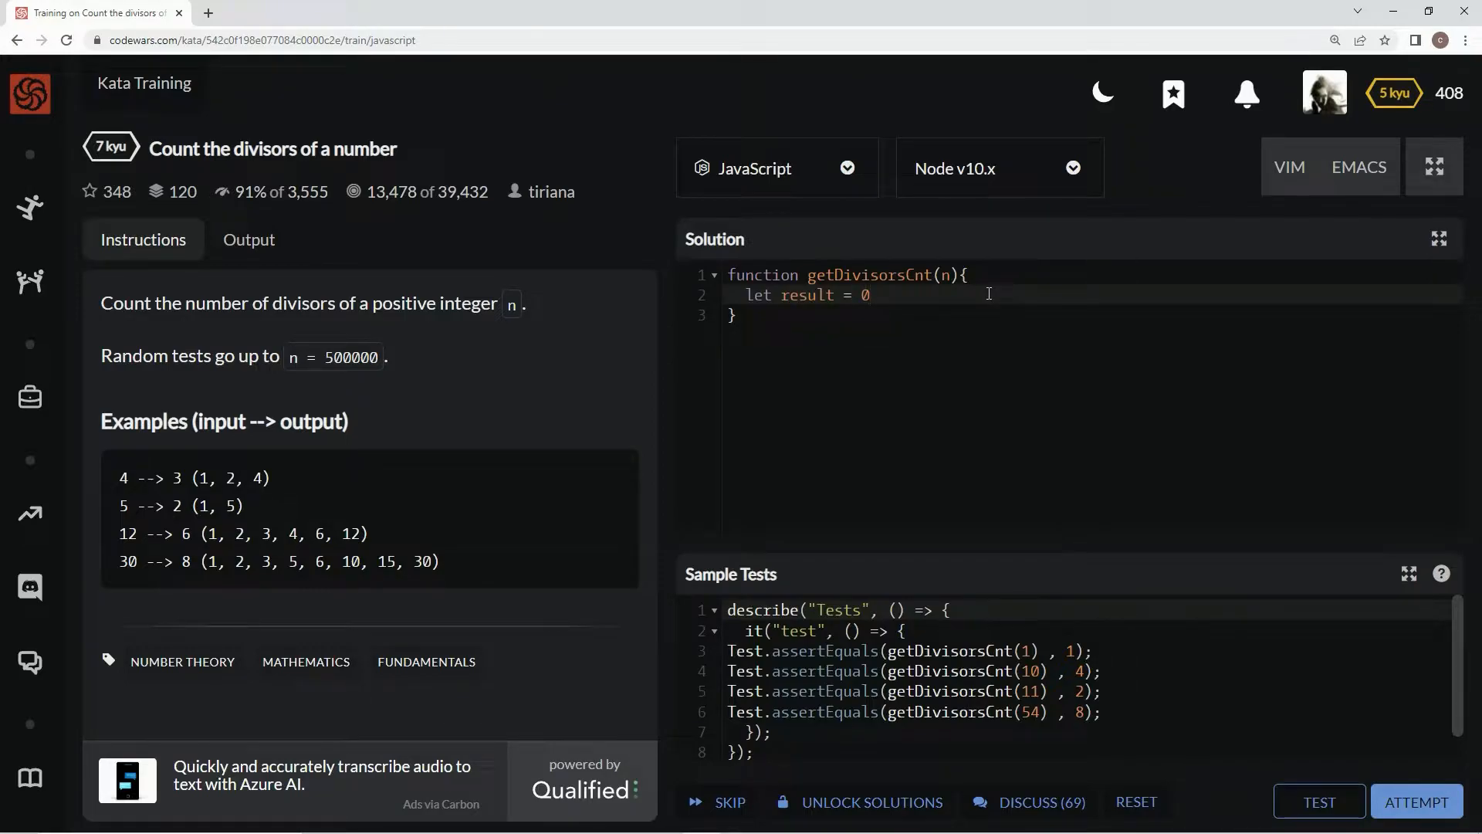
key(Enter)
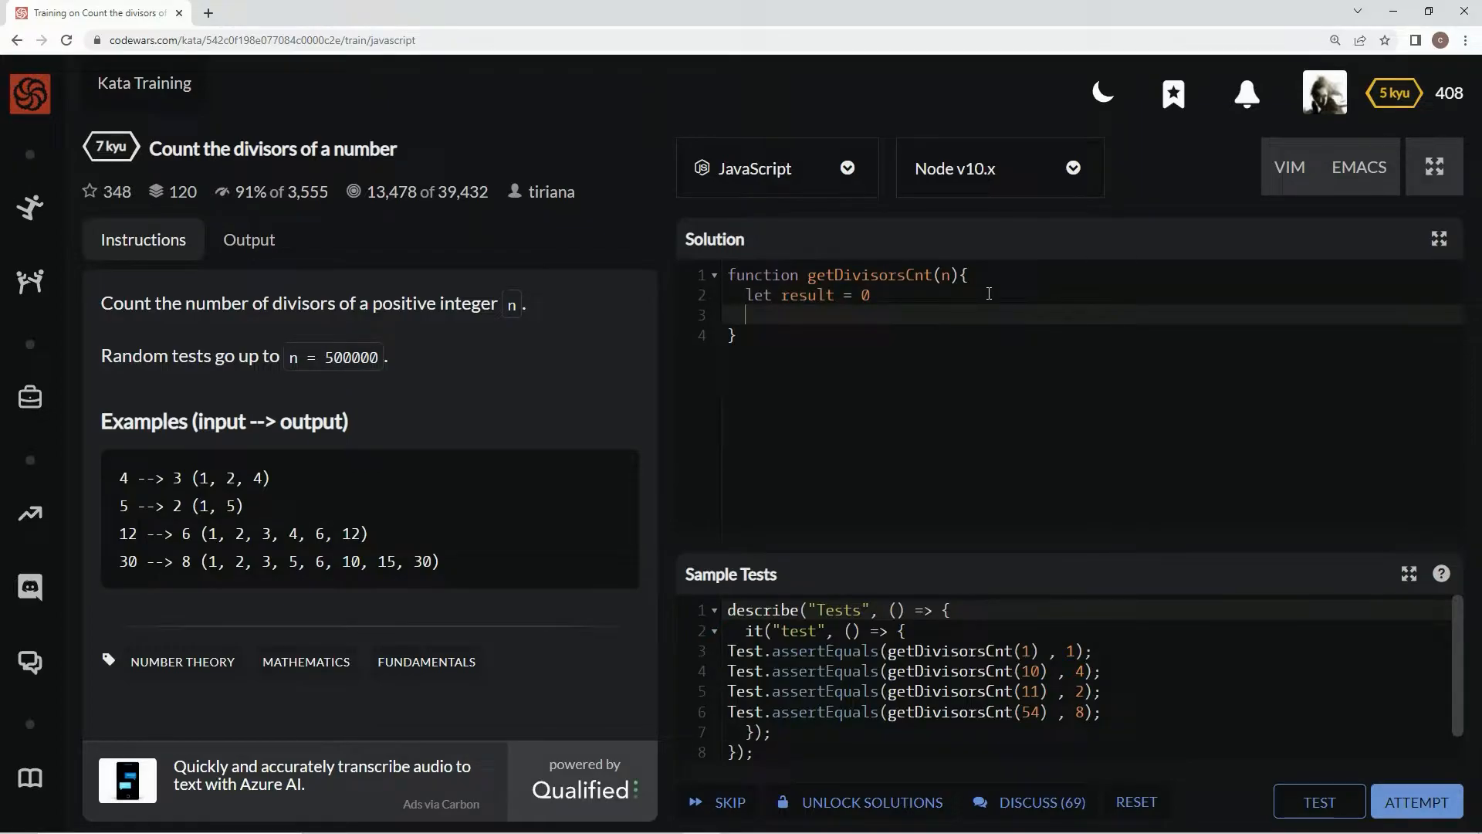
Write a for loop counting i down from n with the condition n % i == 0.
text(for)
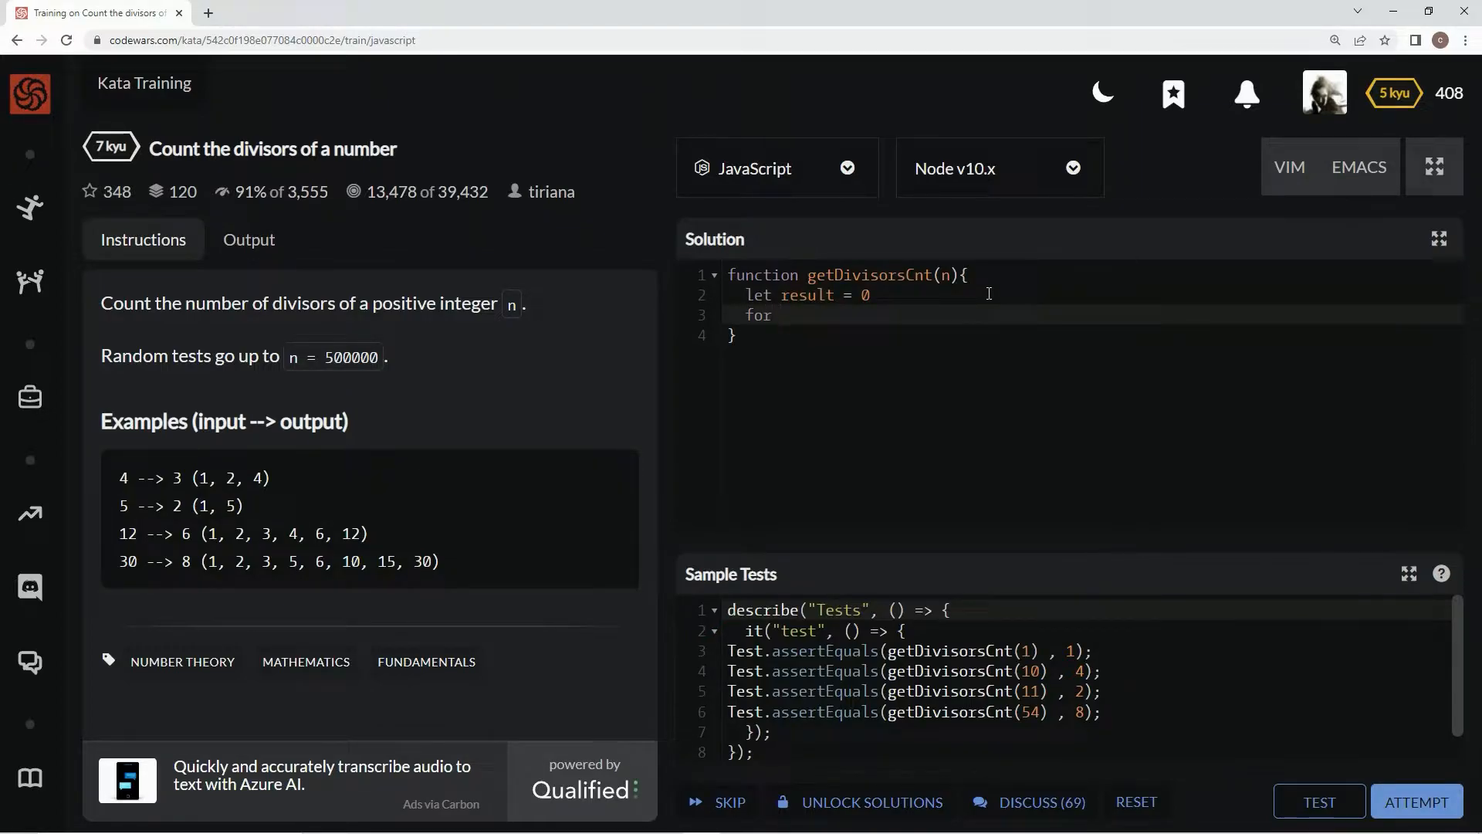
text((let i = n; i > 0;)
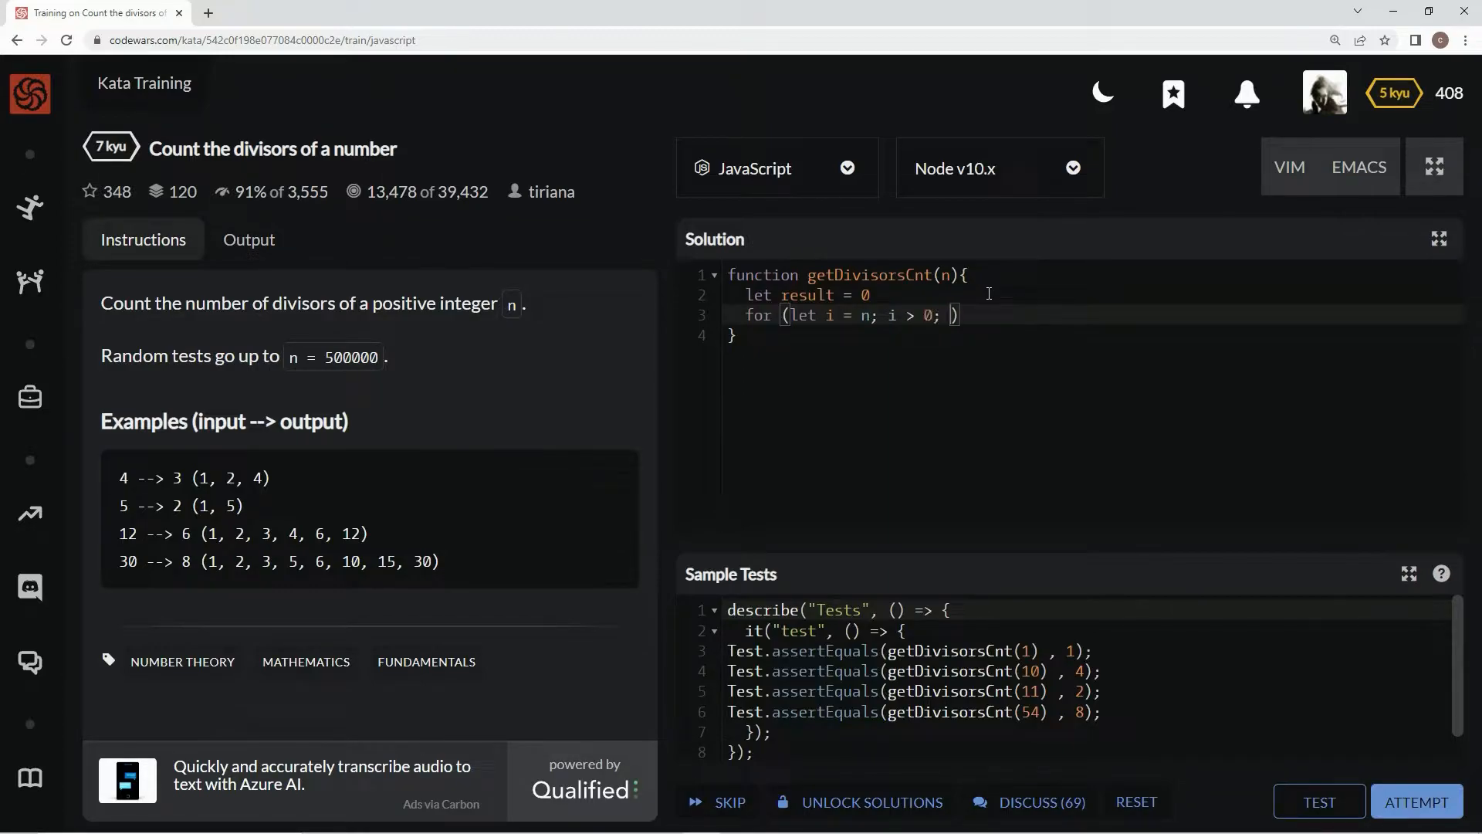
text(i--)
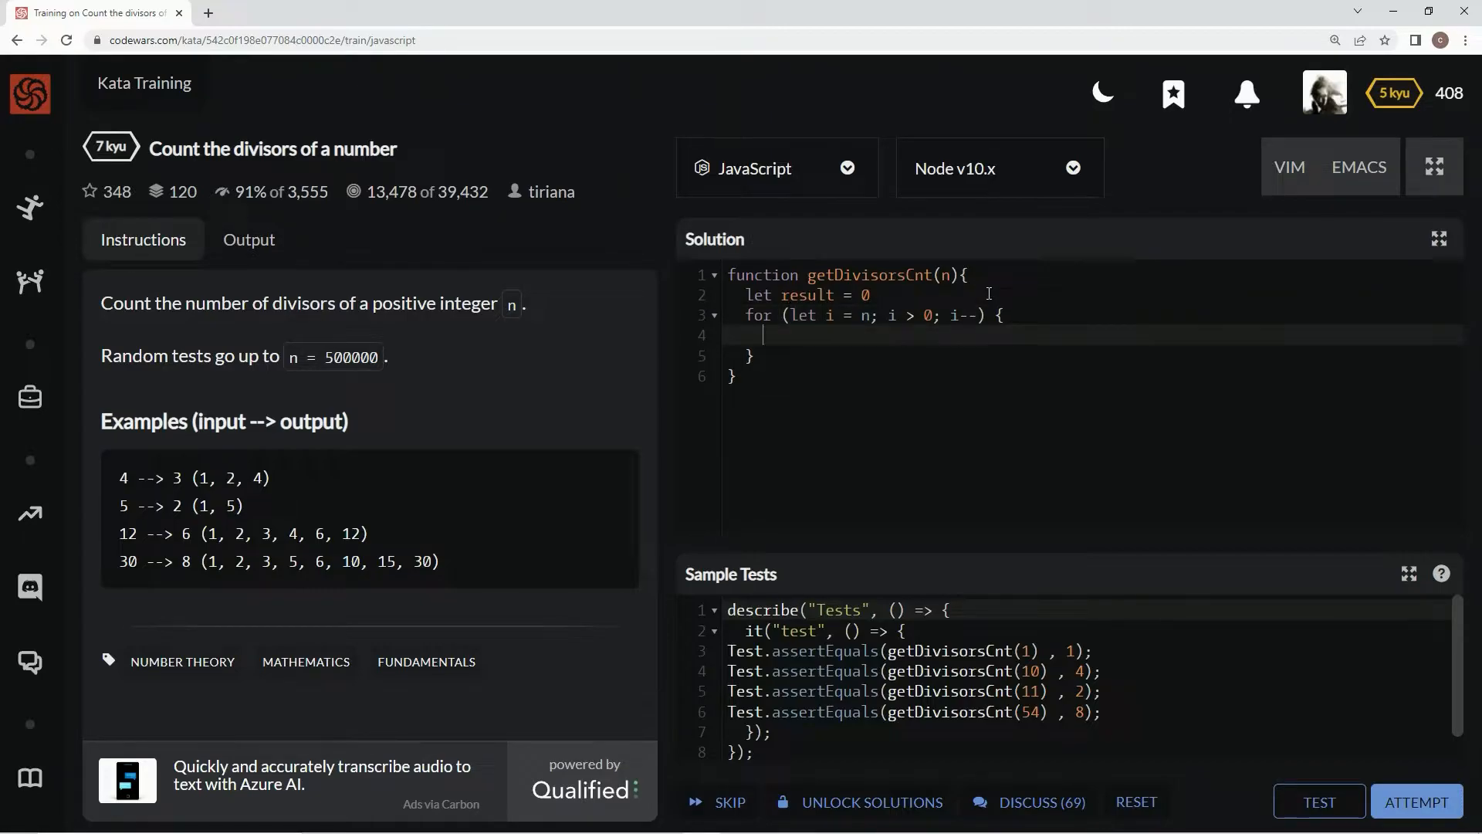
text(if ()
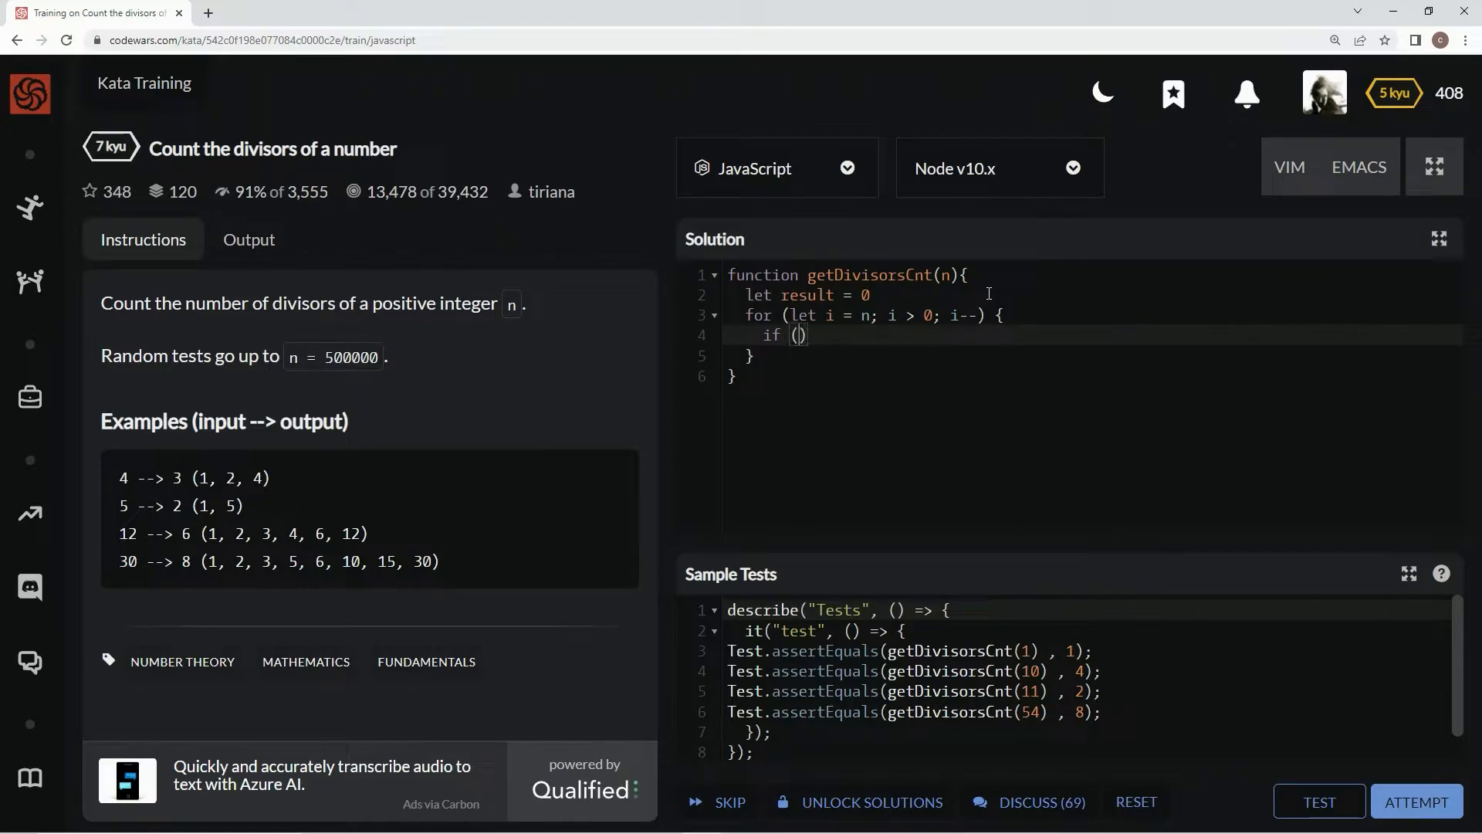
text(n)
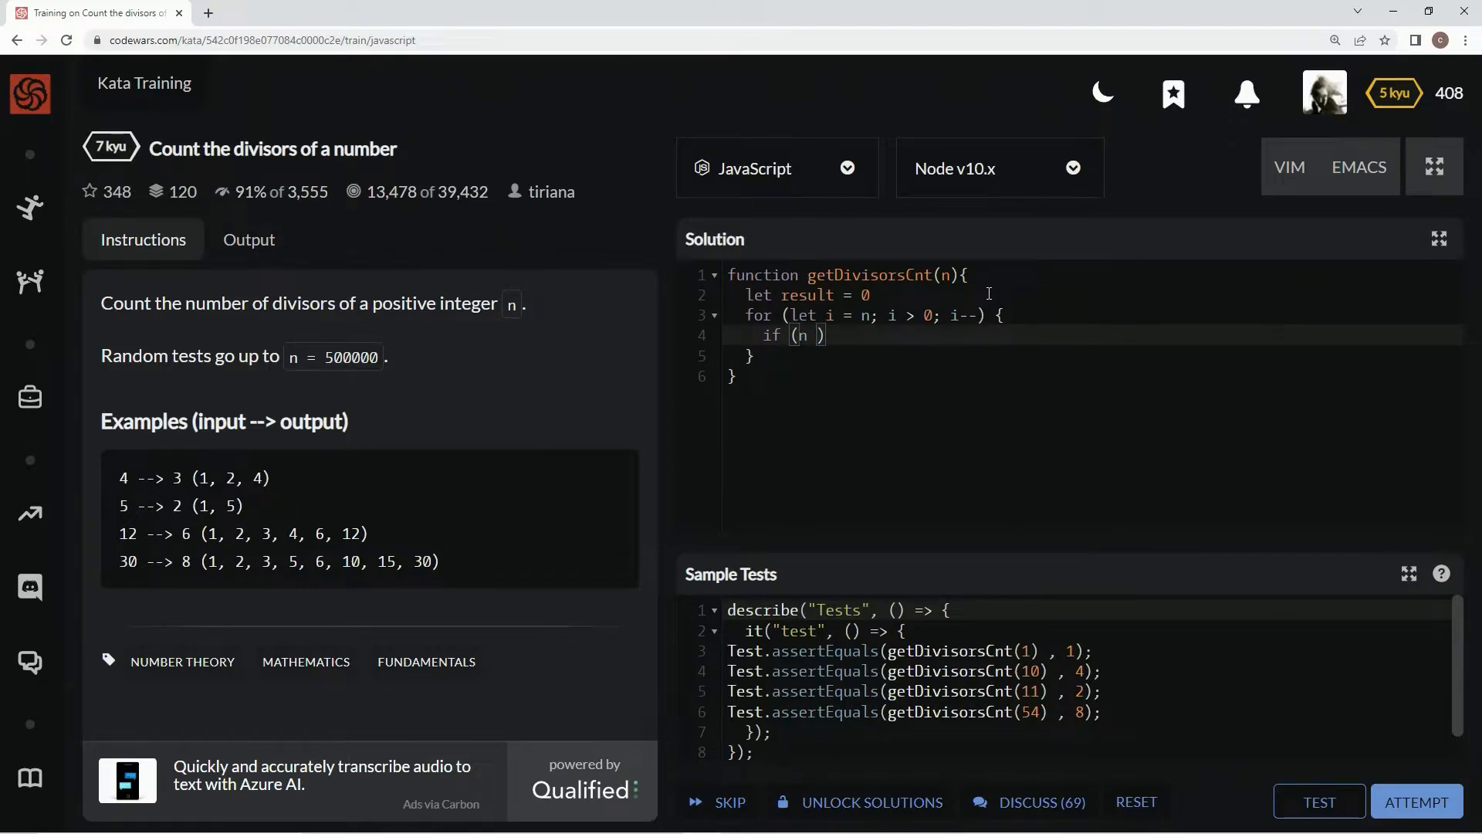
text(% i)
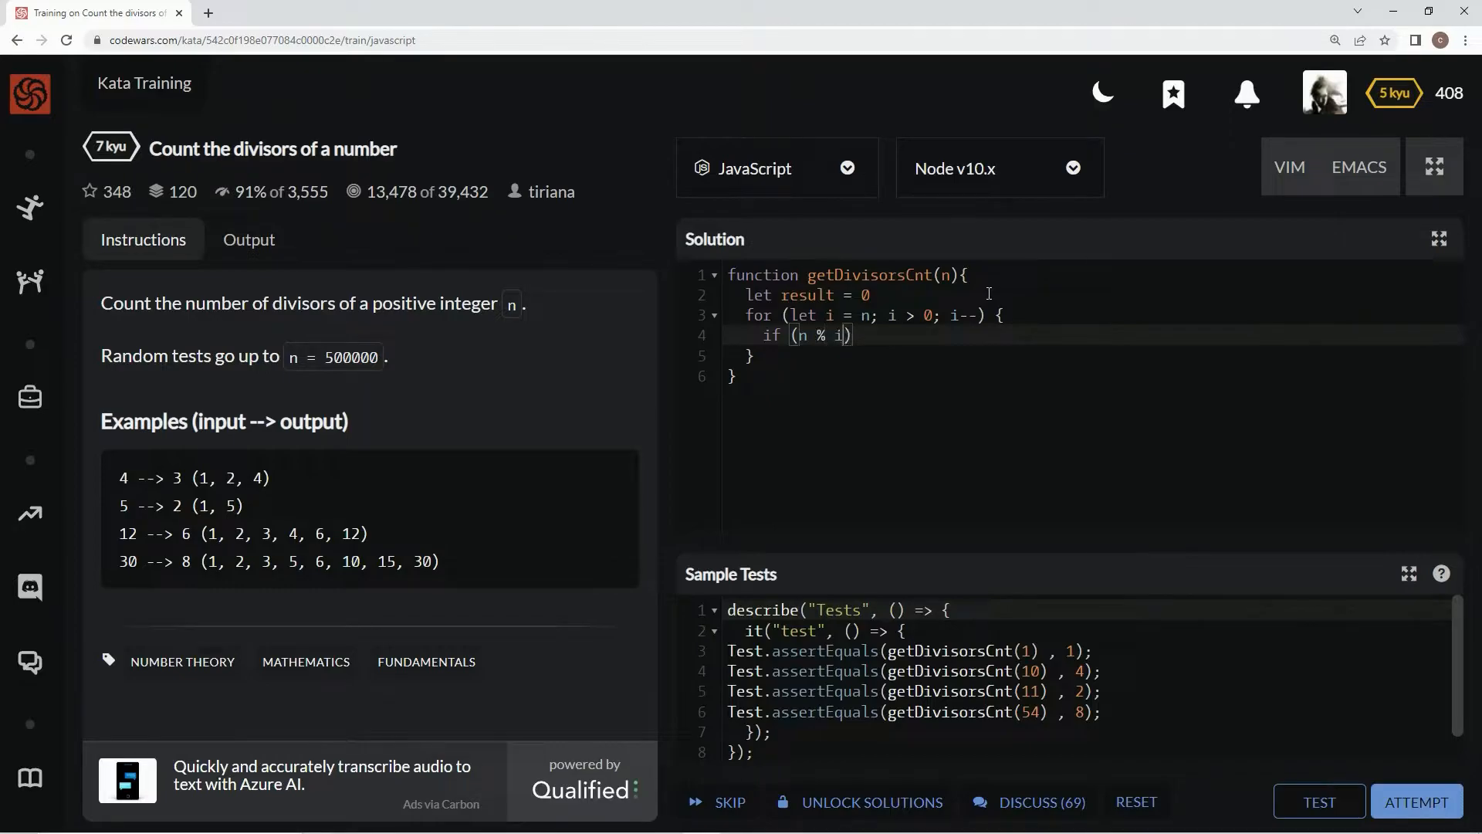
text(== 0)
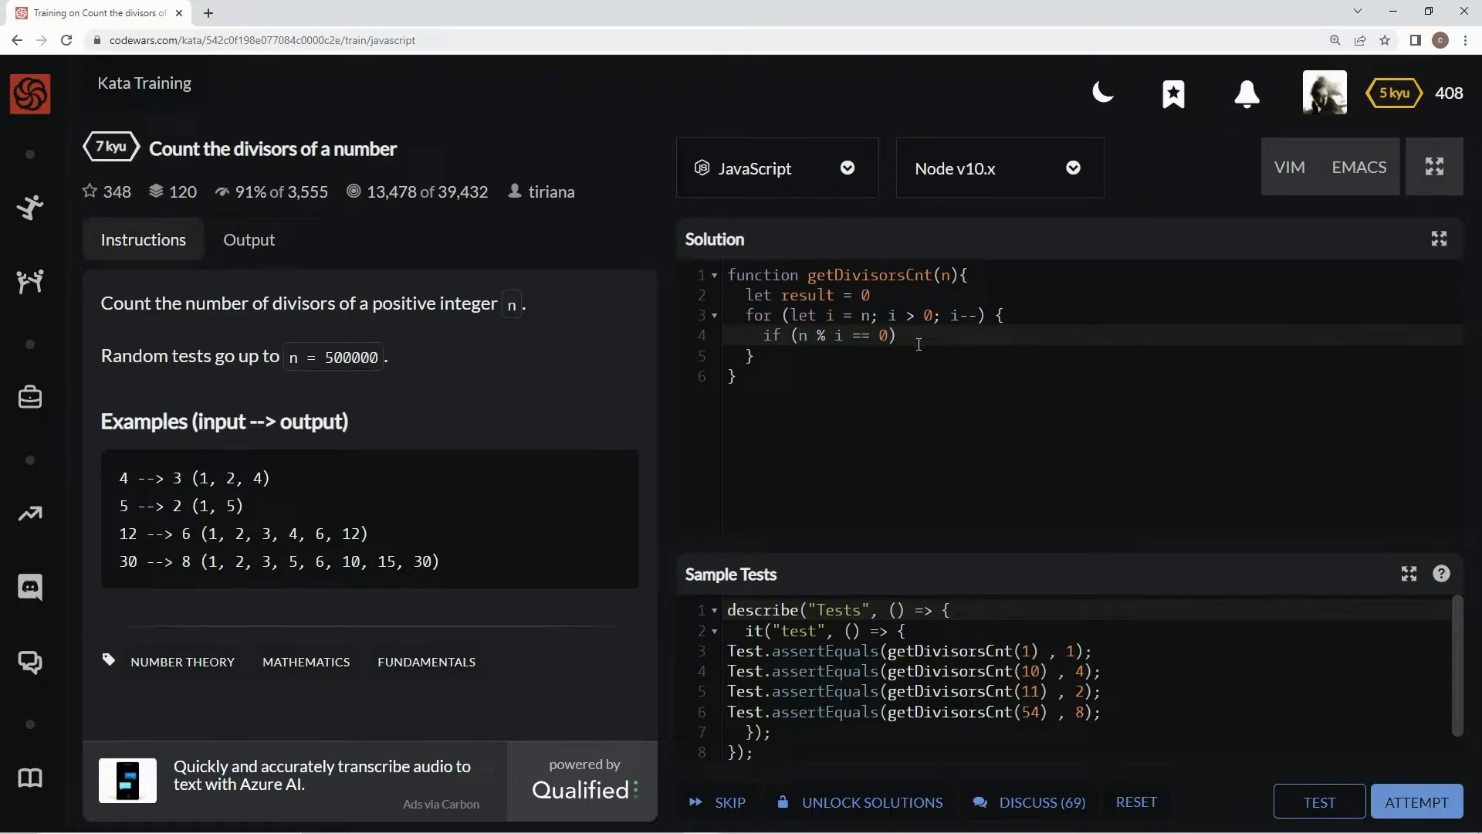
Increment result inside the if block and add return result after the loop.
text({)
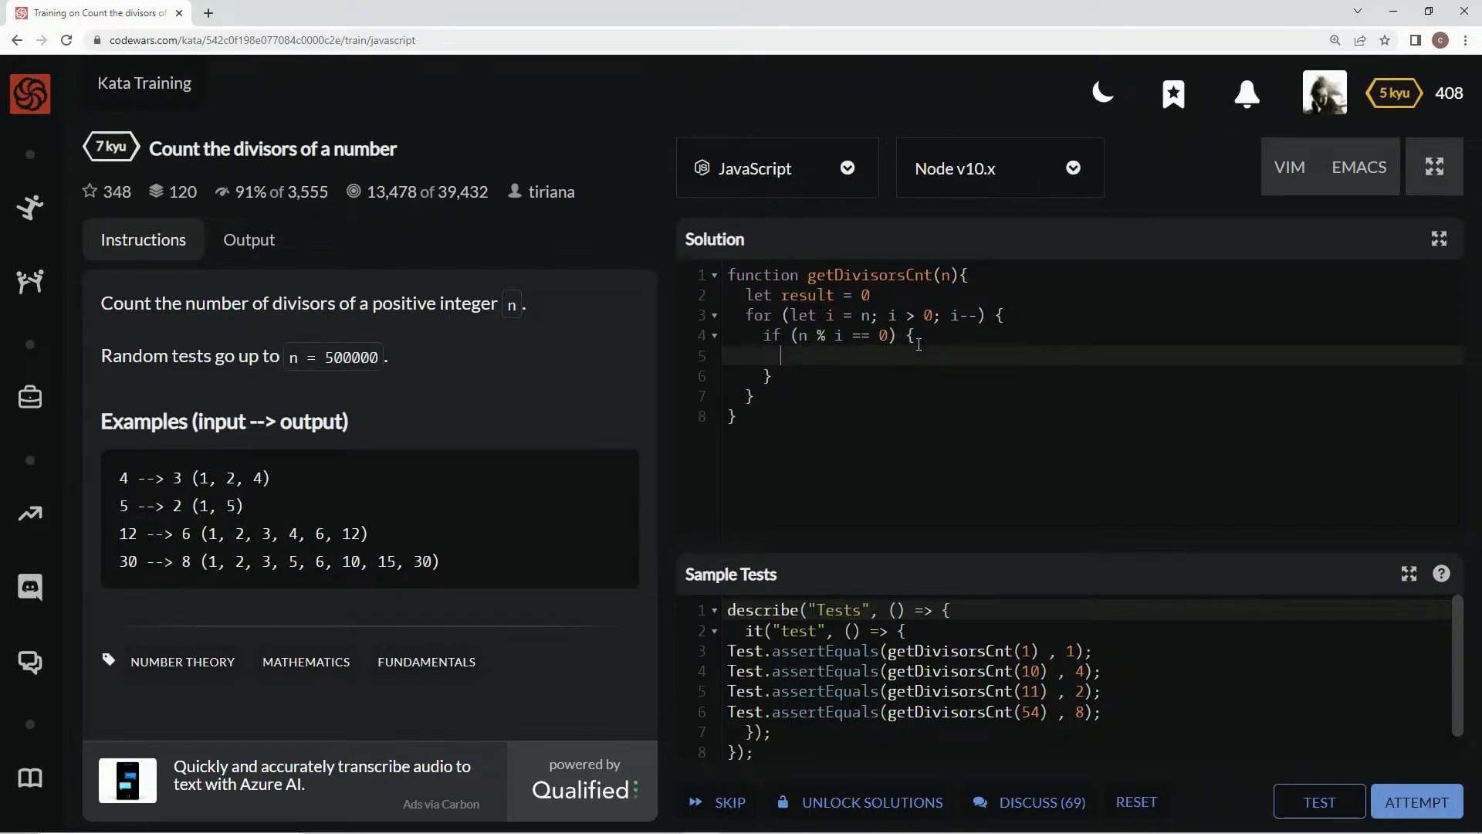
text(res)
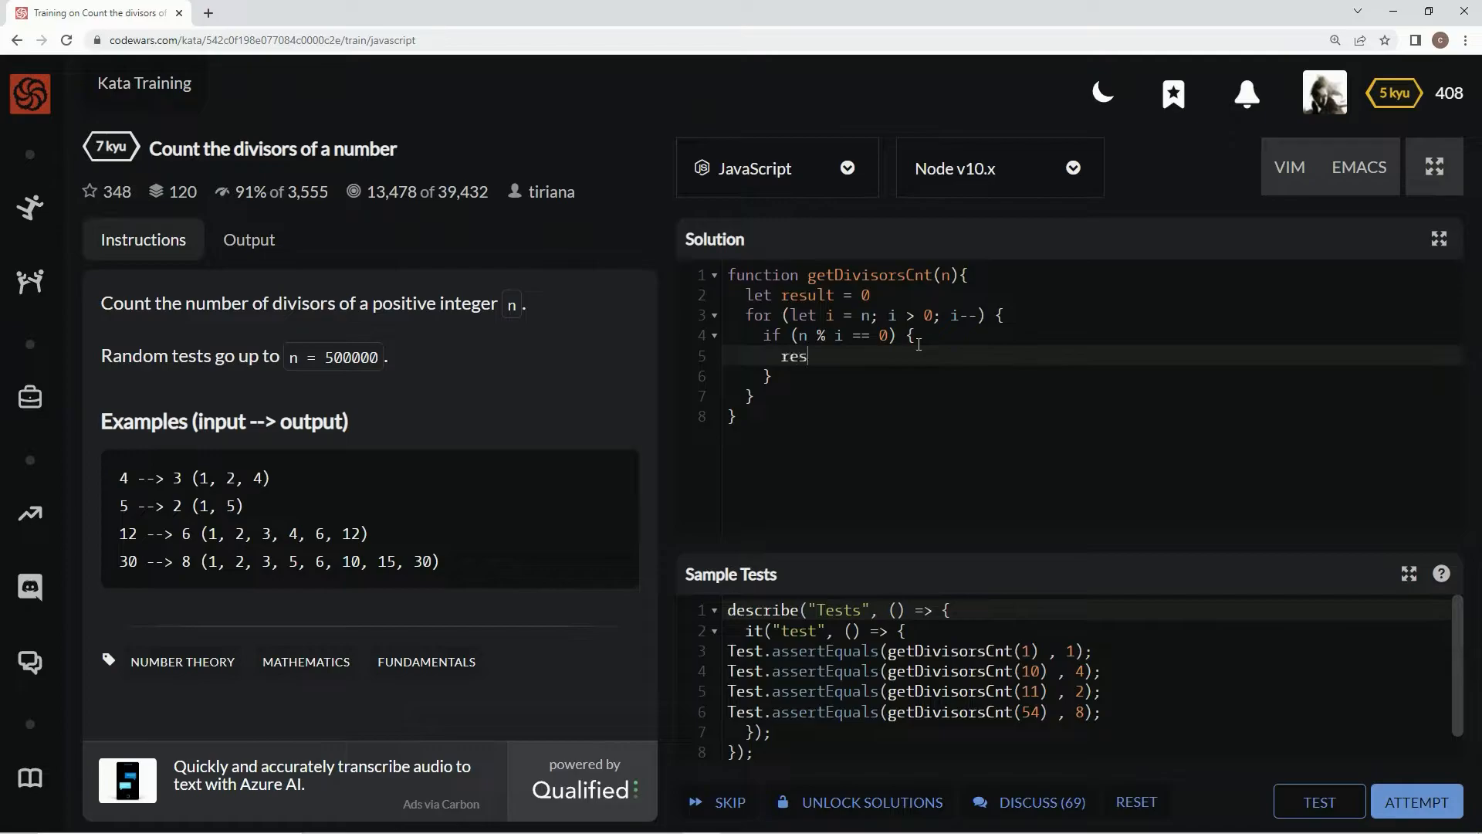
text(ult ++)
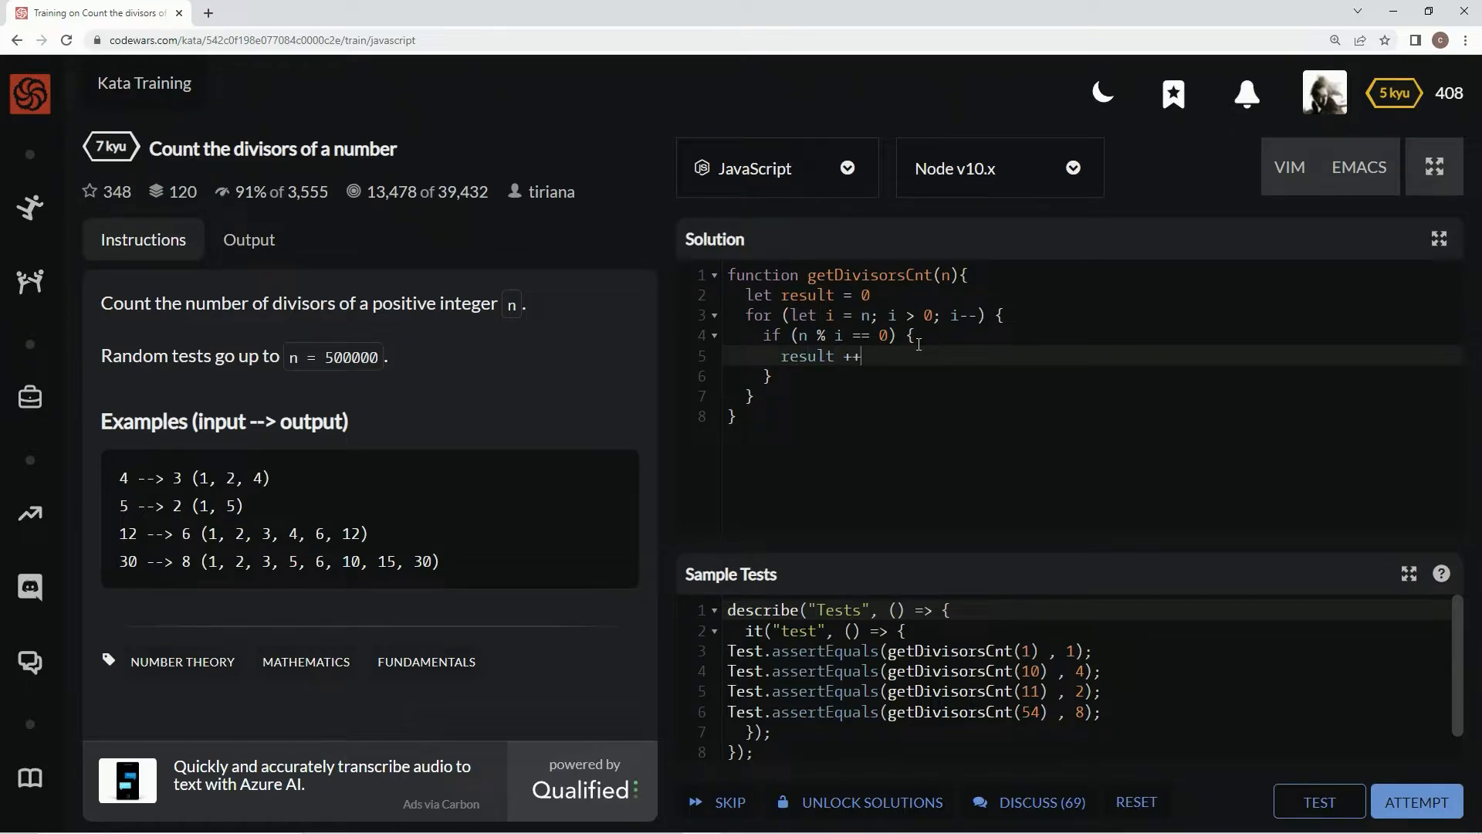
key(Enter)
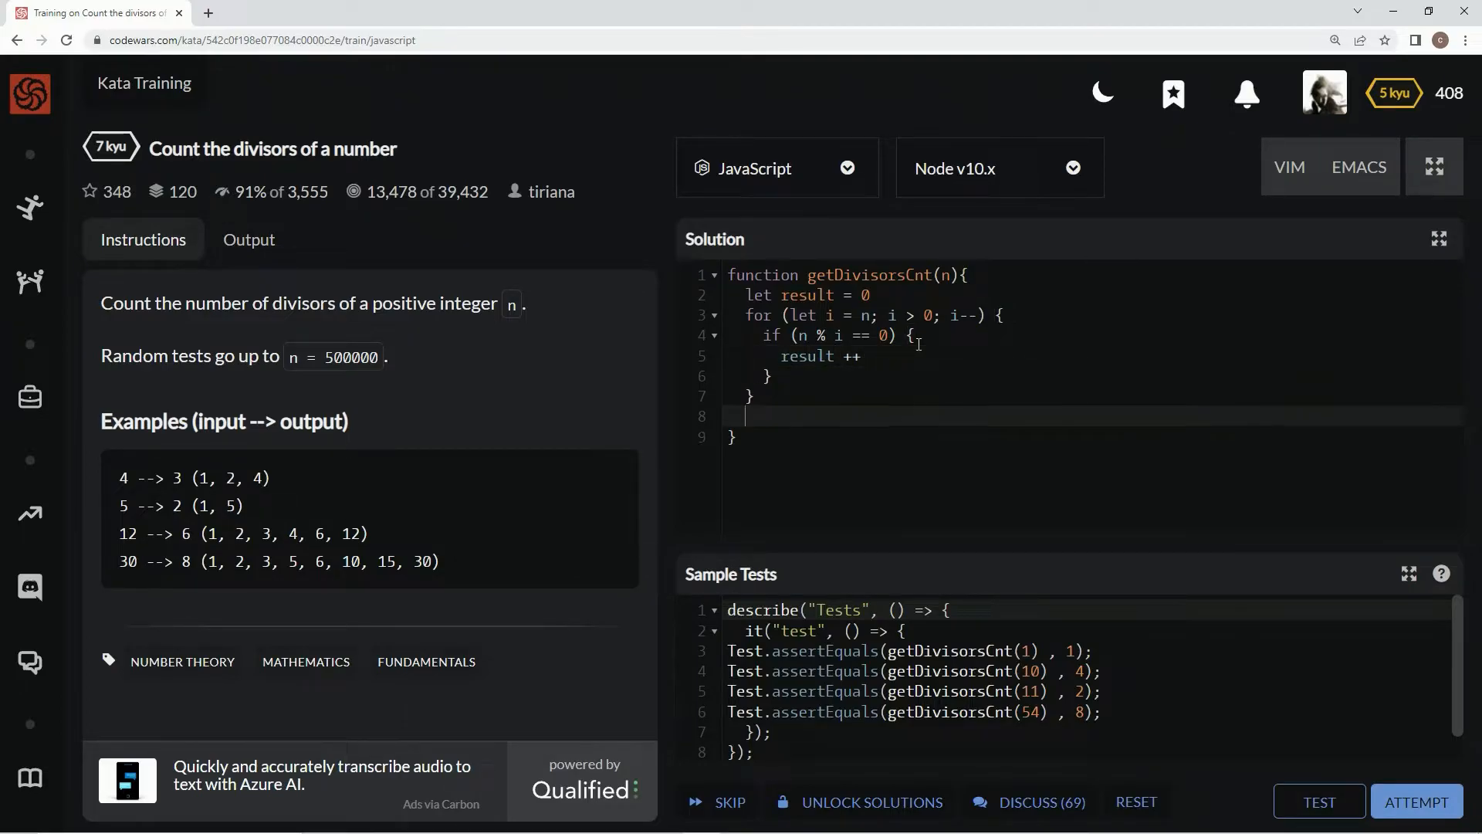
text(return result)
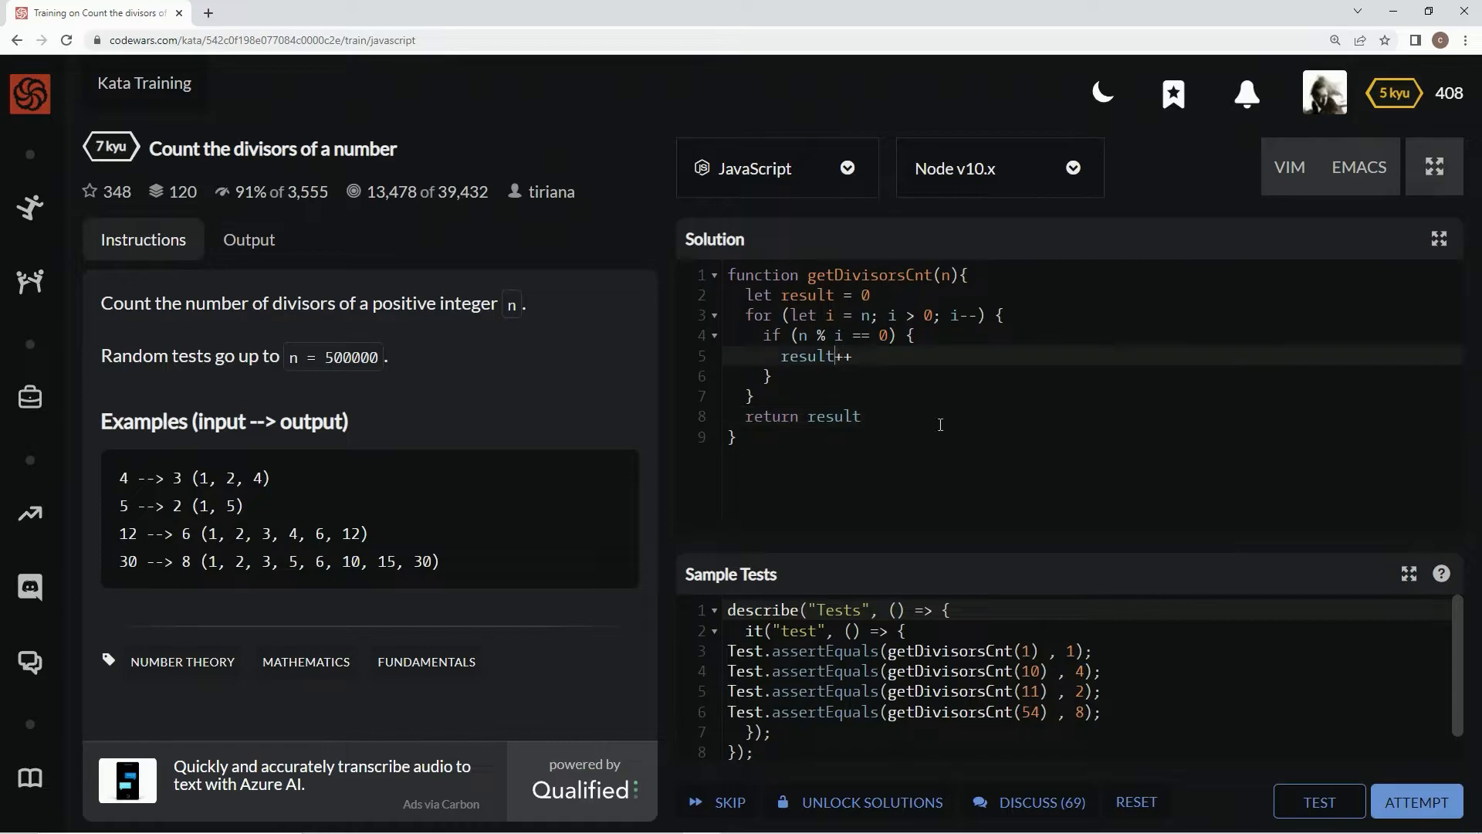
Run the sample tests so getDivisorsCnt shows 1 passed, 0 failed.
click(1318, 800)
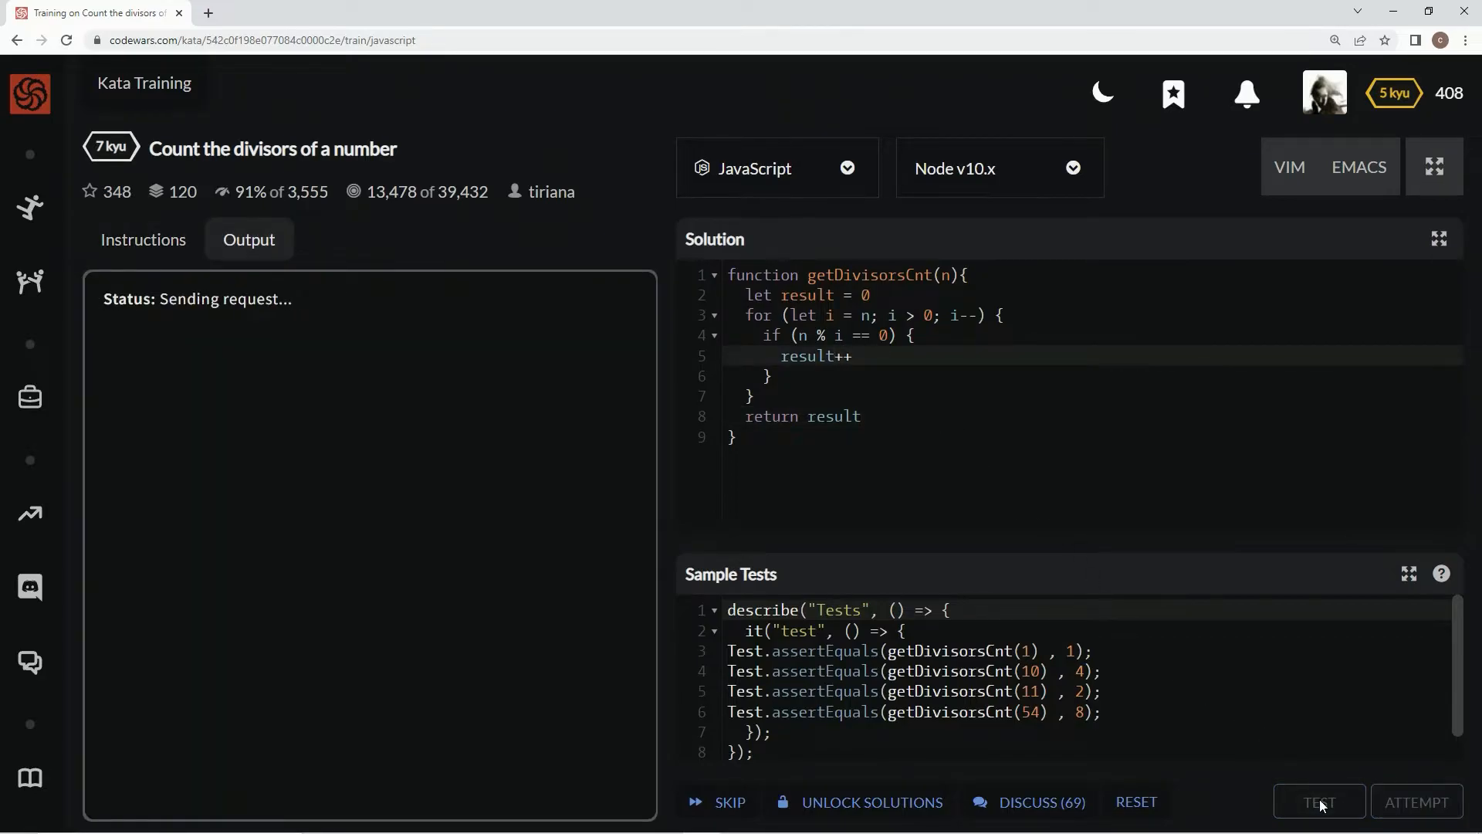
click(1318, 801)
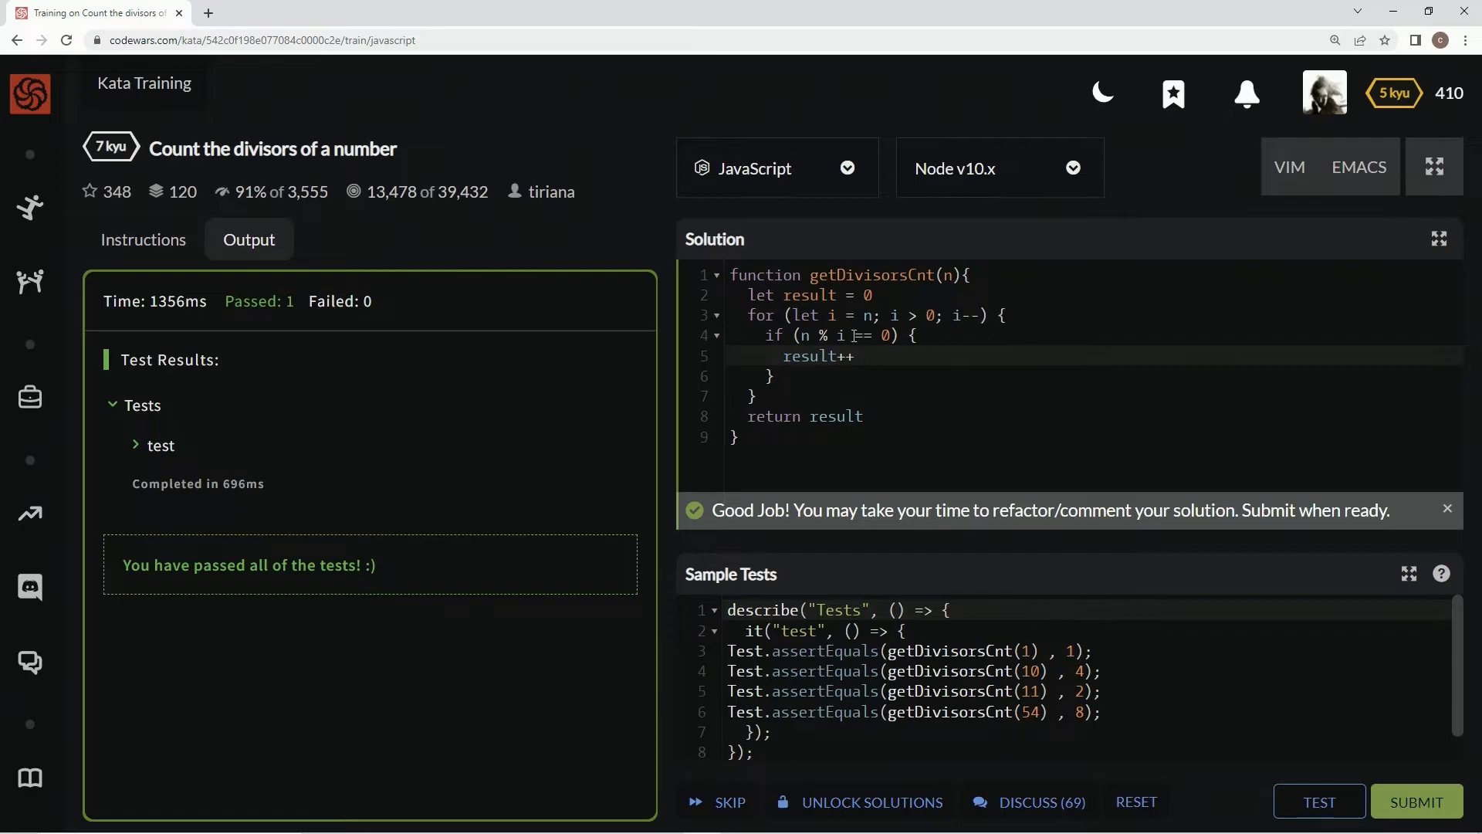
mouse_move(862, 315)
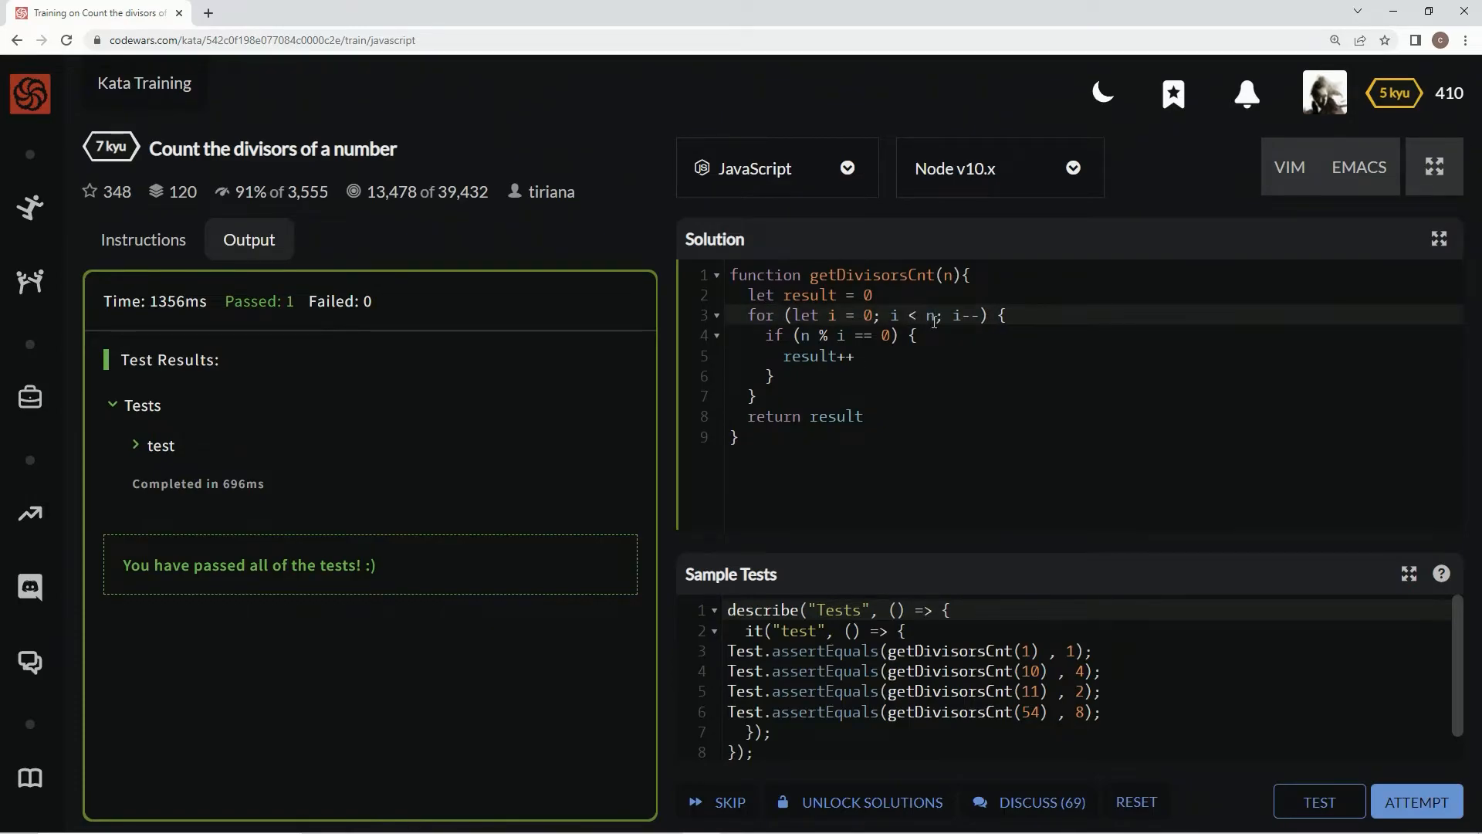
Rewrite the loop bounds as i = 0; i <= n; i++, dropping the extra + 1.
text(+ 1)
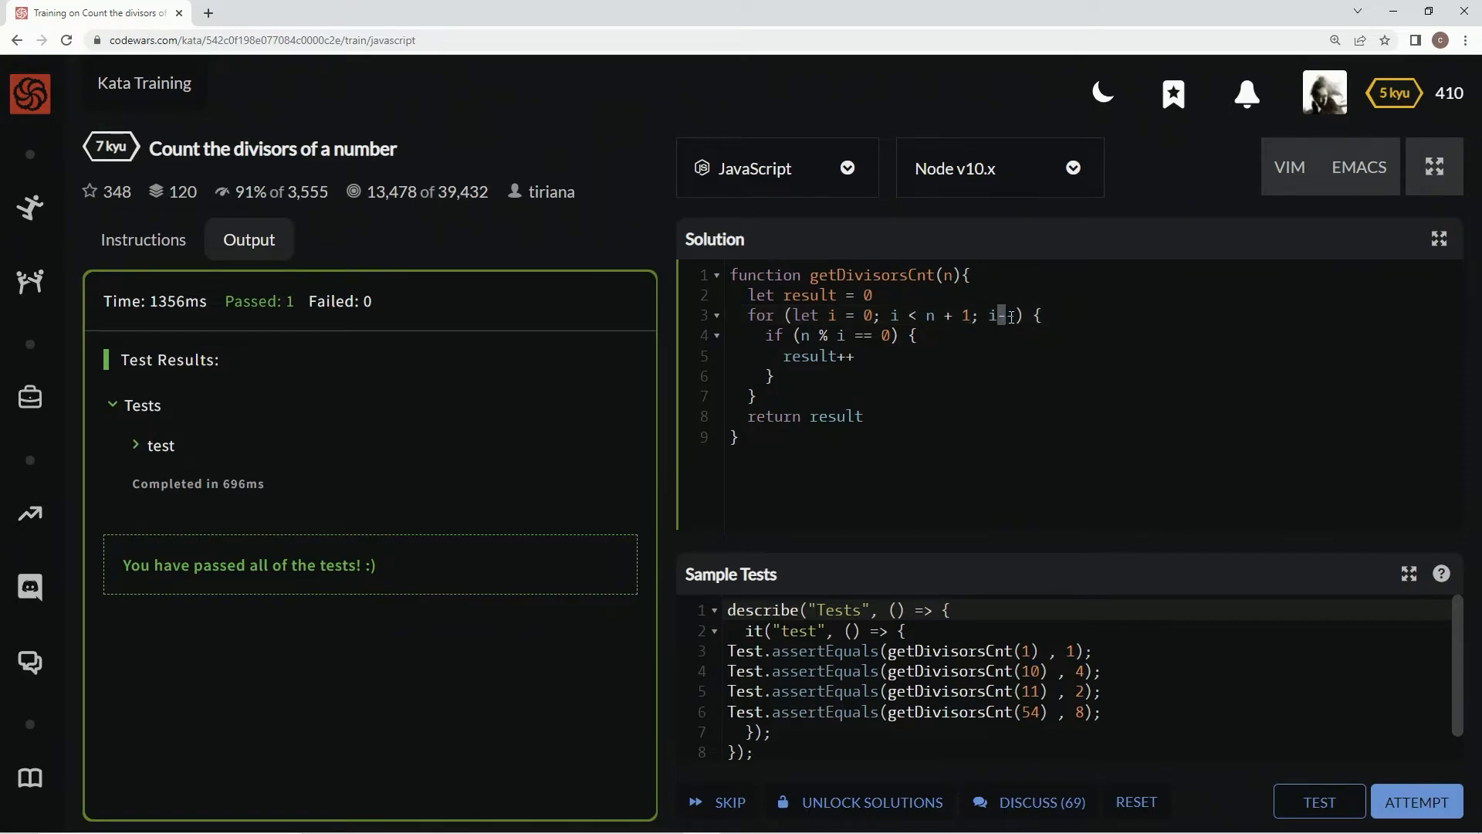
text(++)
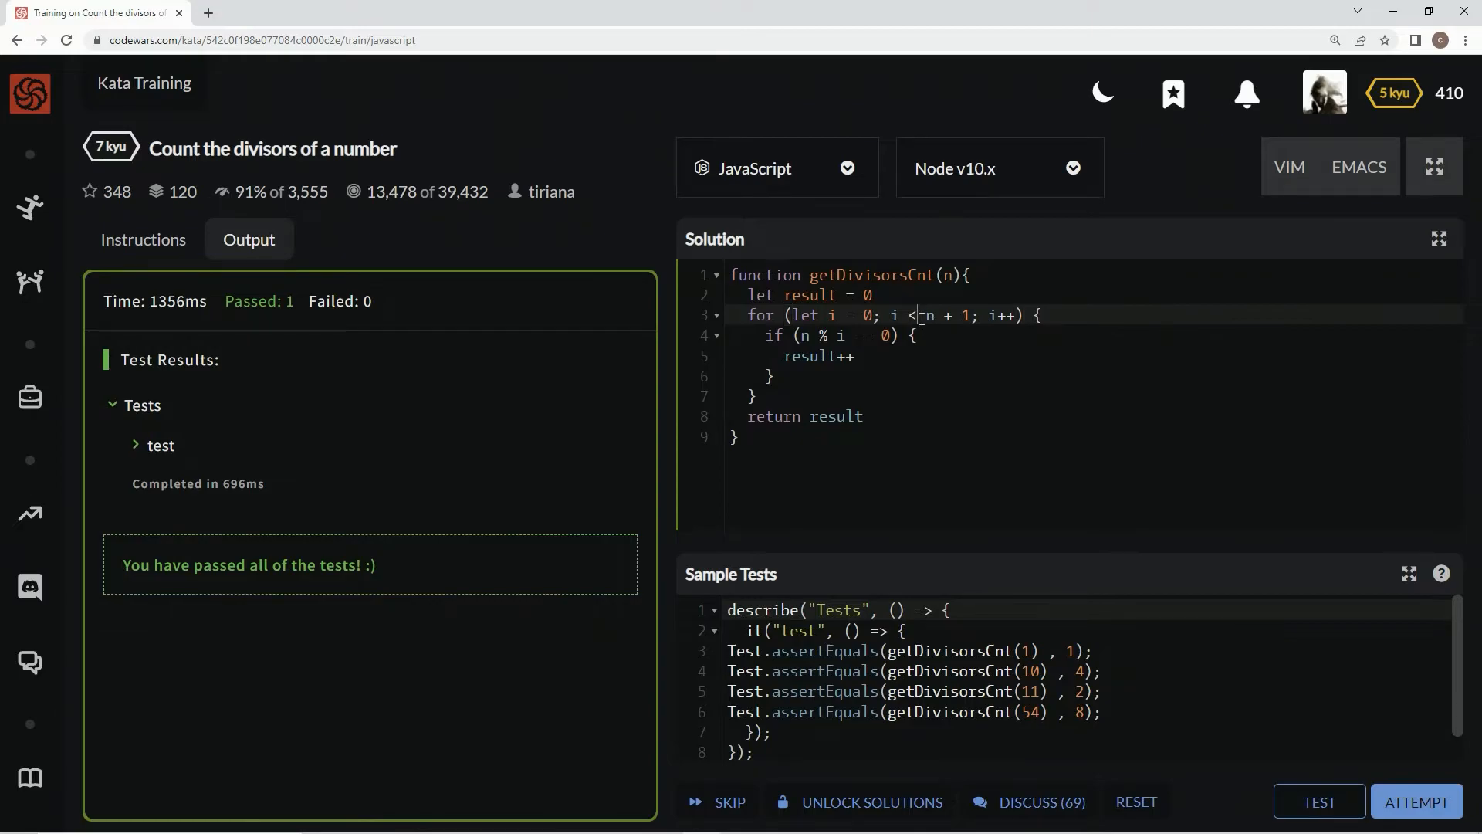
text(=)
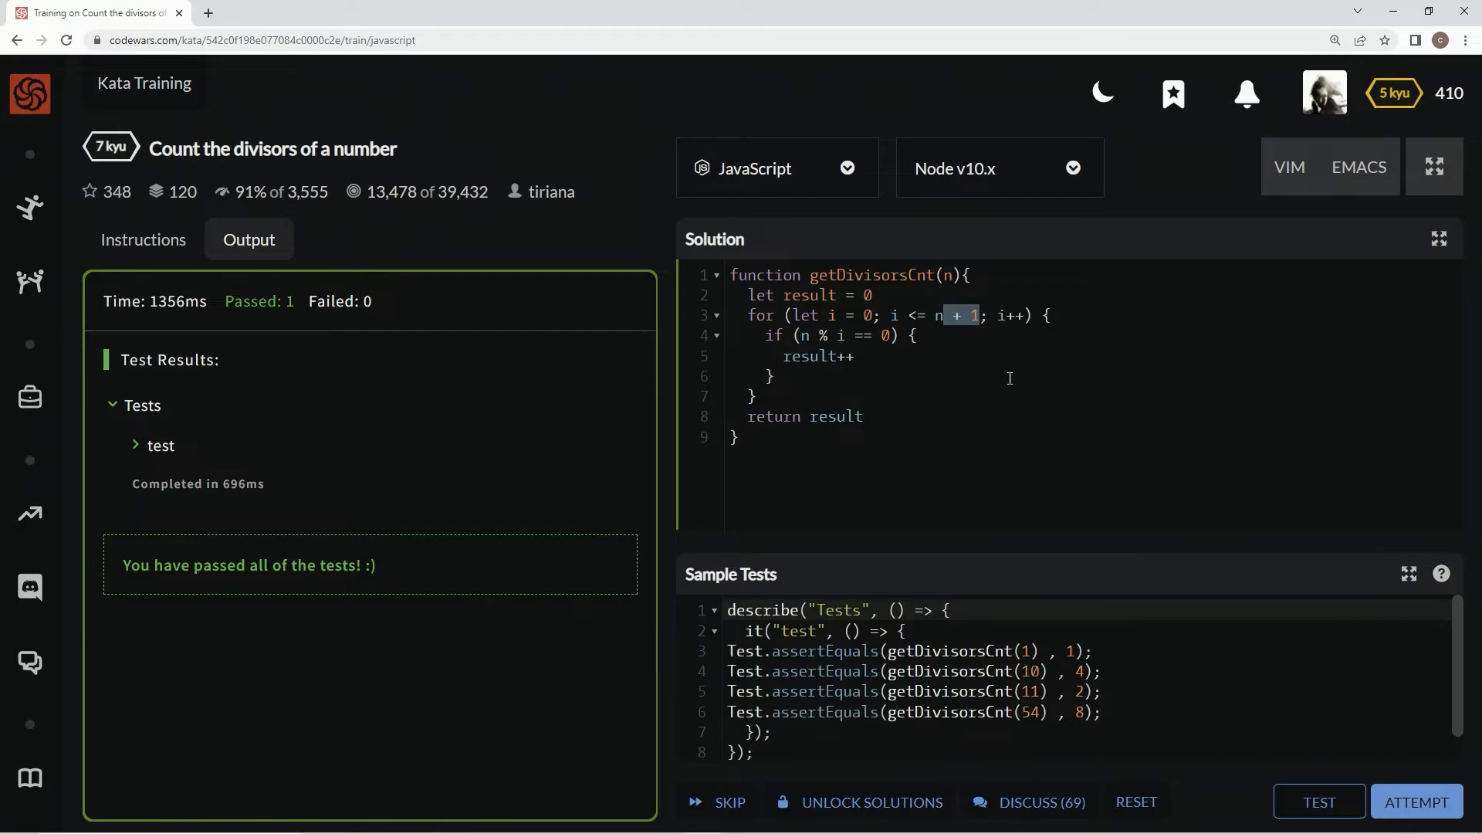
key(Backspace)
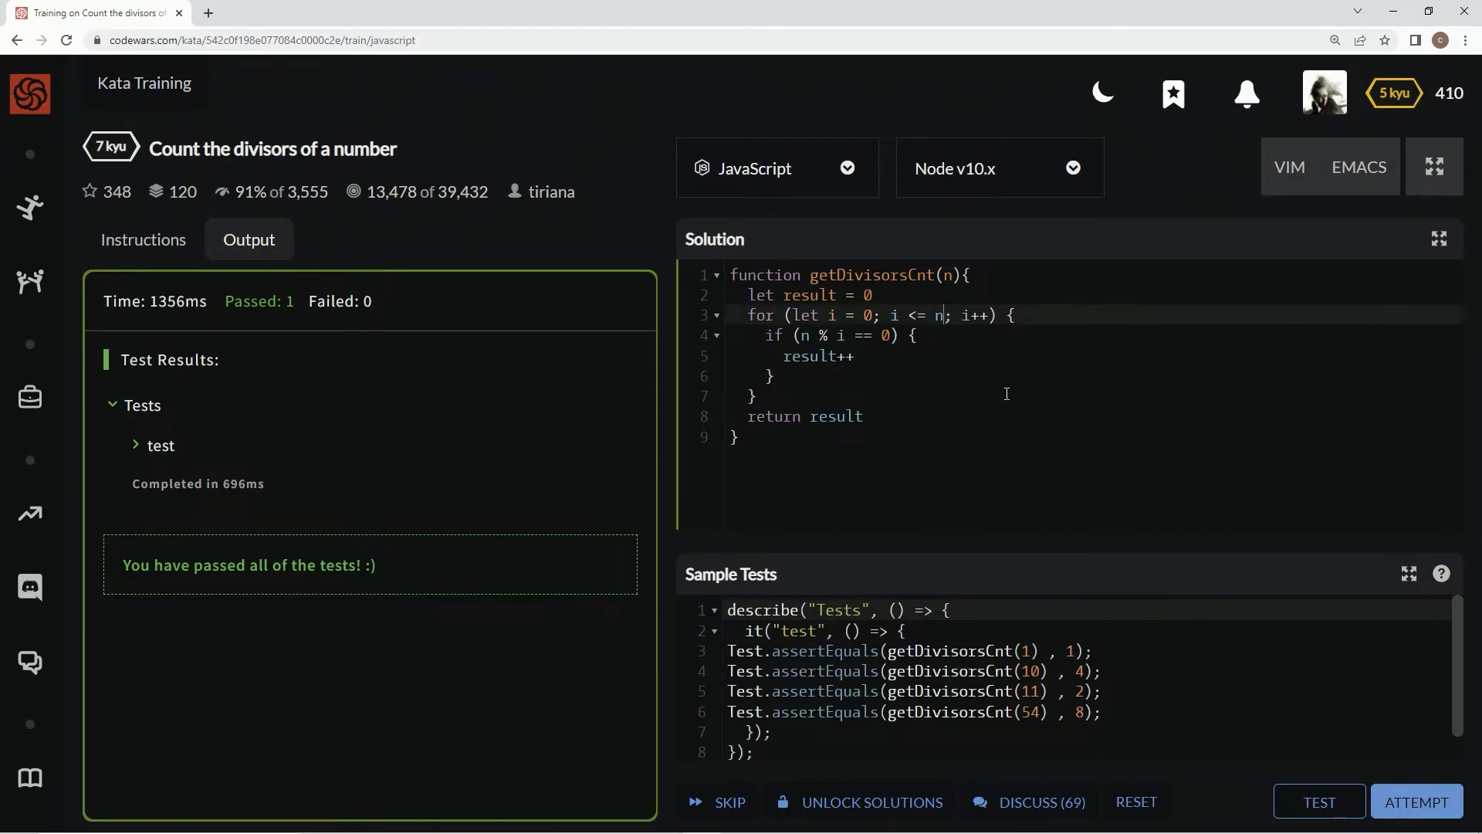
mouse_move(1400, 806)
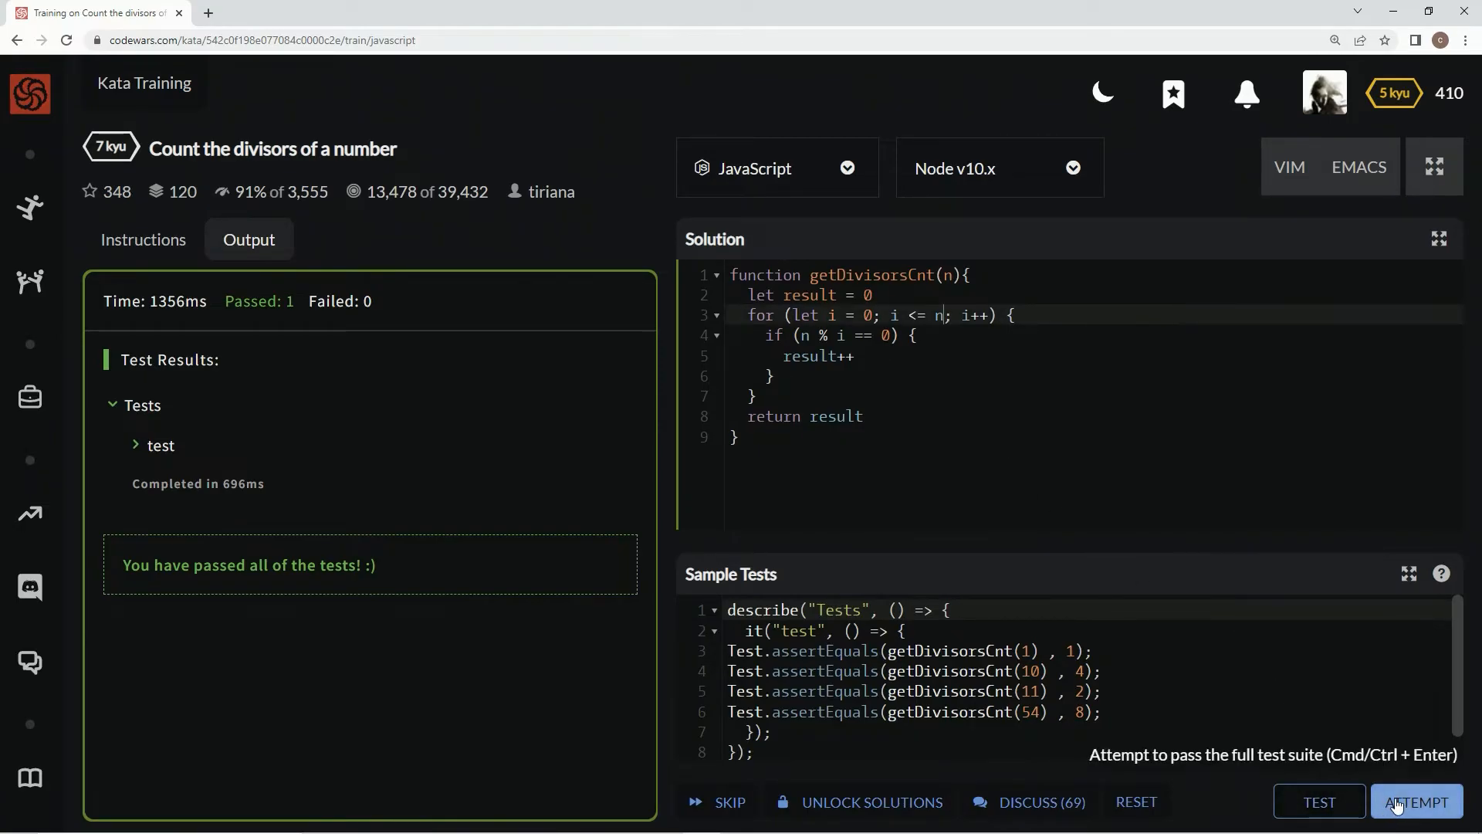
Run the full test suite with ATTEMPT and confirm it passes.
click(1417, 801)
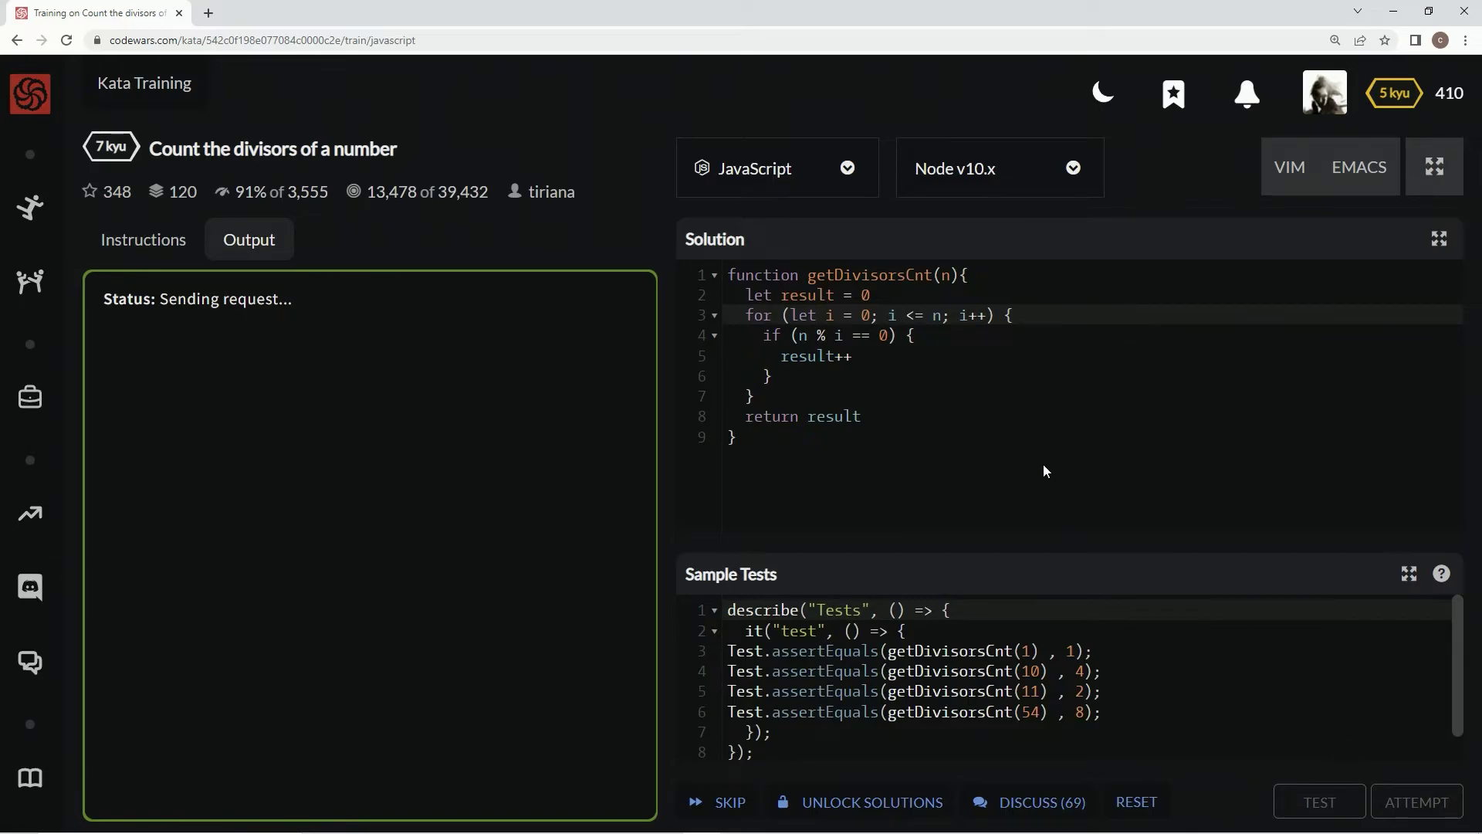
click(1319, 801)
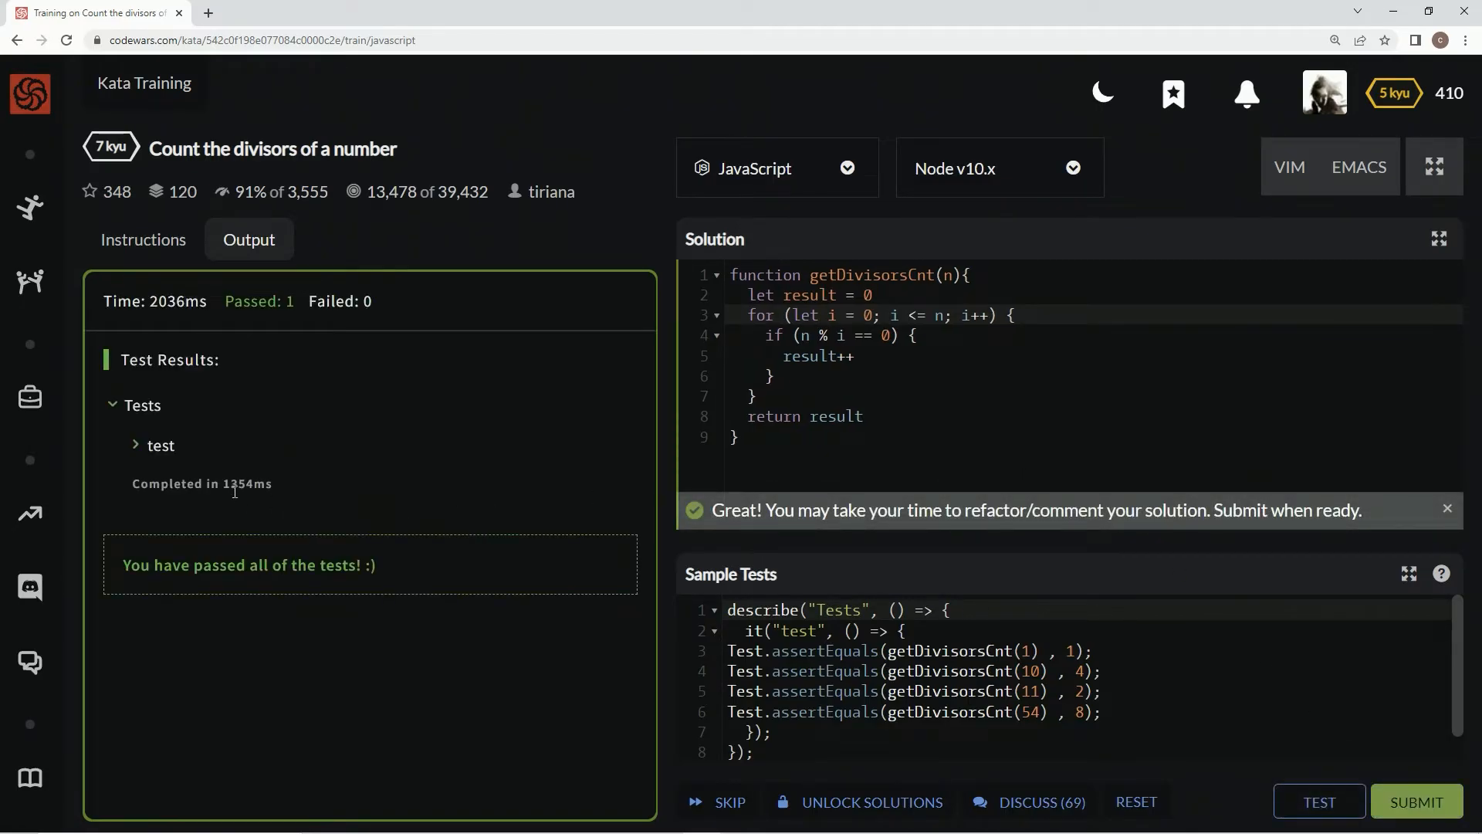
click(942, 381)
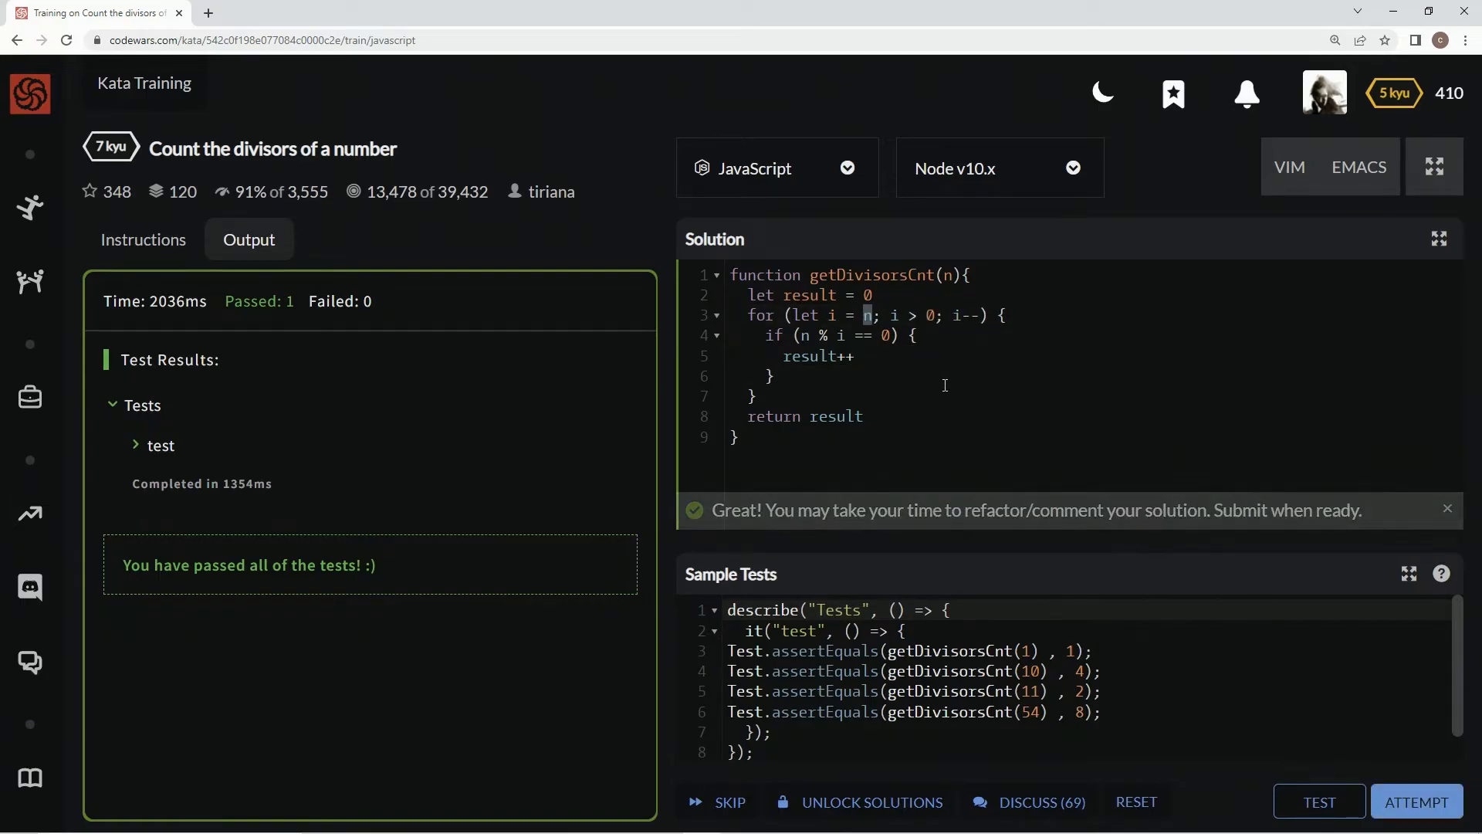
Test and attempt the descending loop, then submit the passing solution.
click(1446, 510)
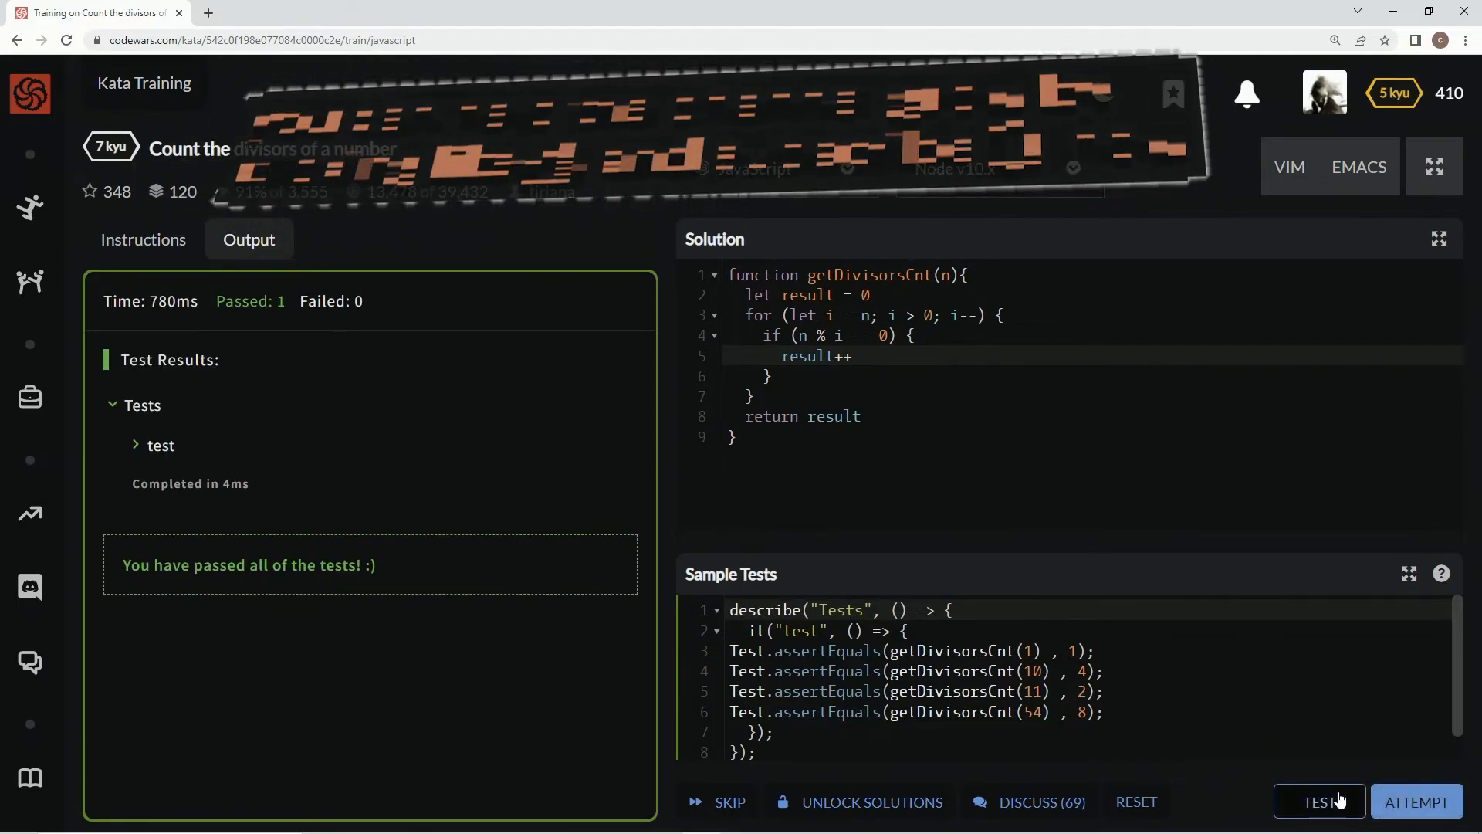
click(1417, 801)
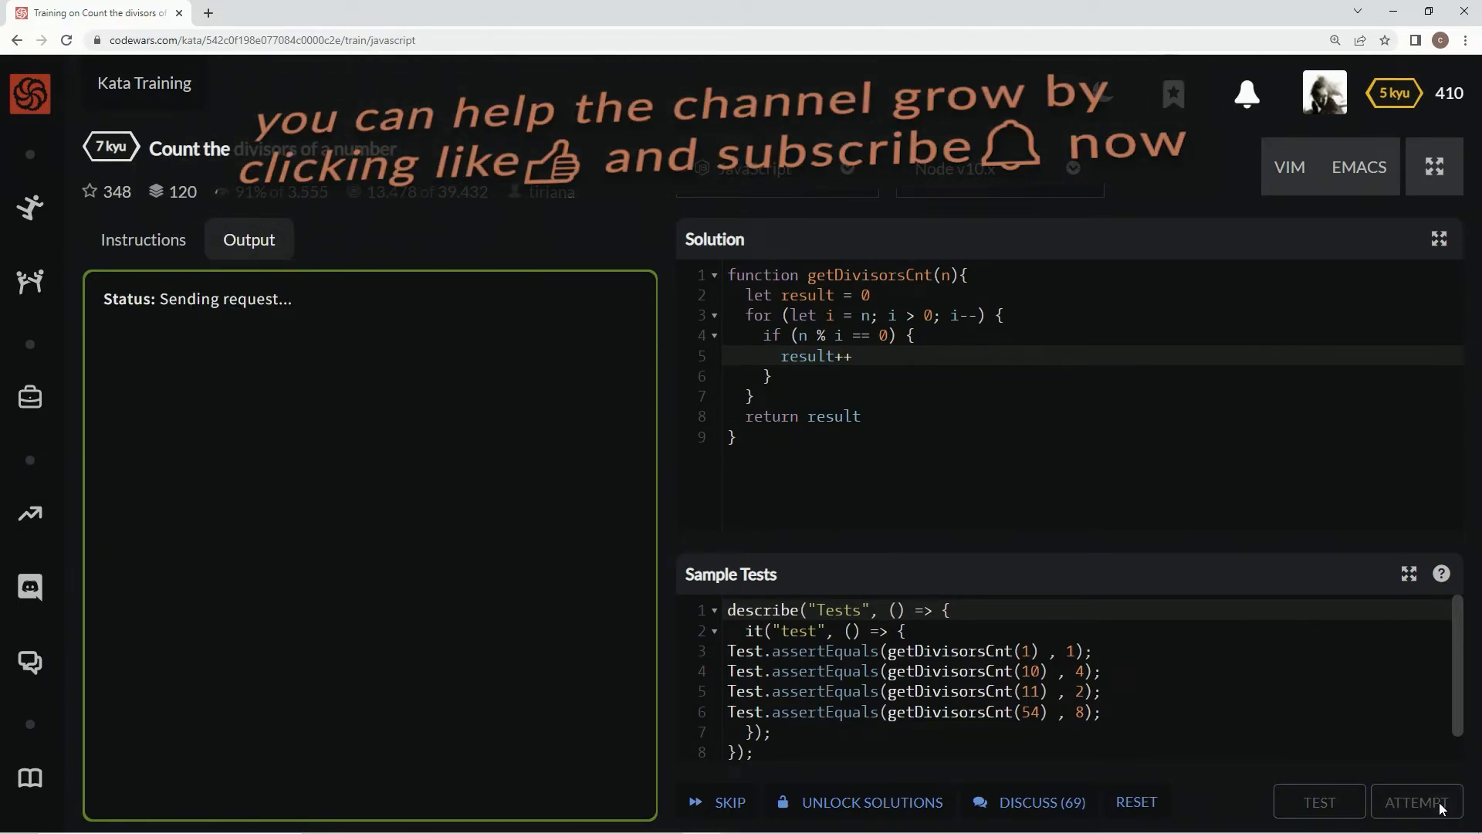
click(1416, 801)
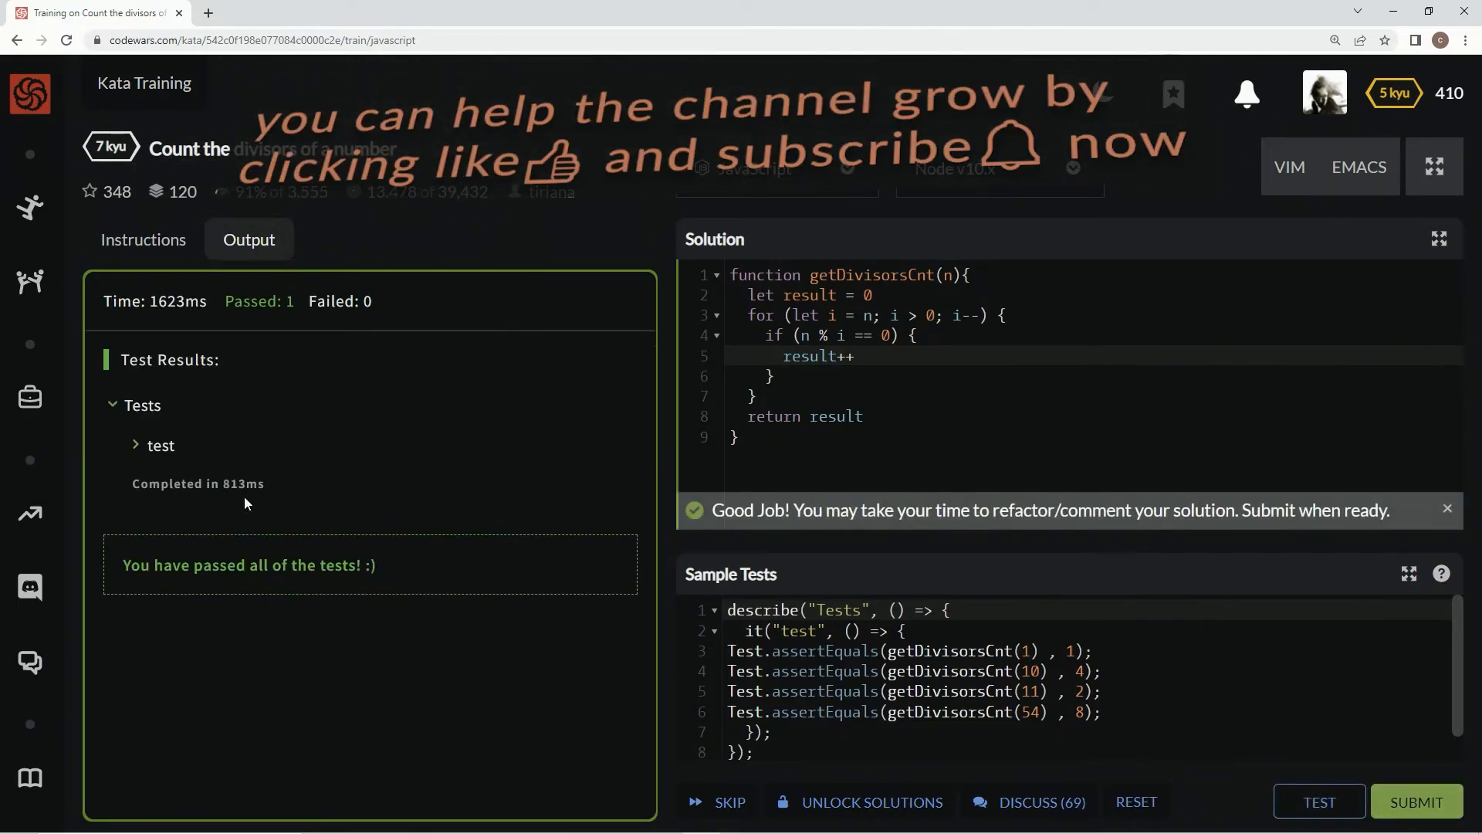
mouse_move(1432, 797)
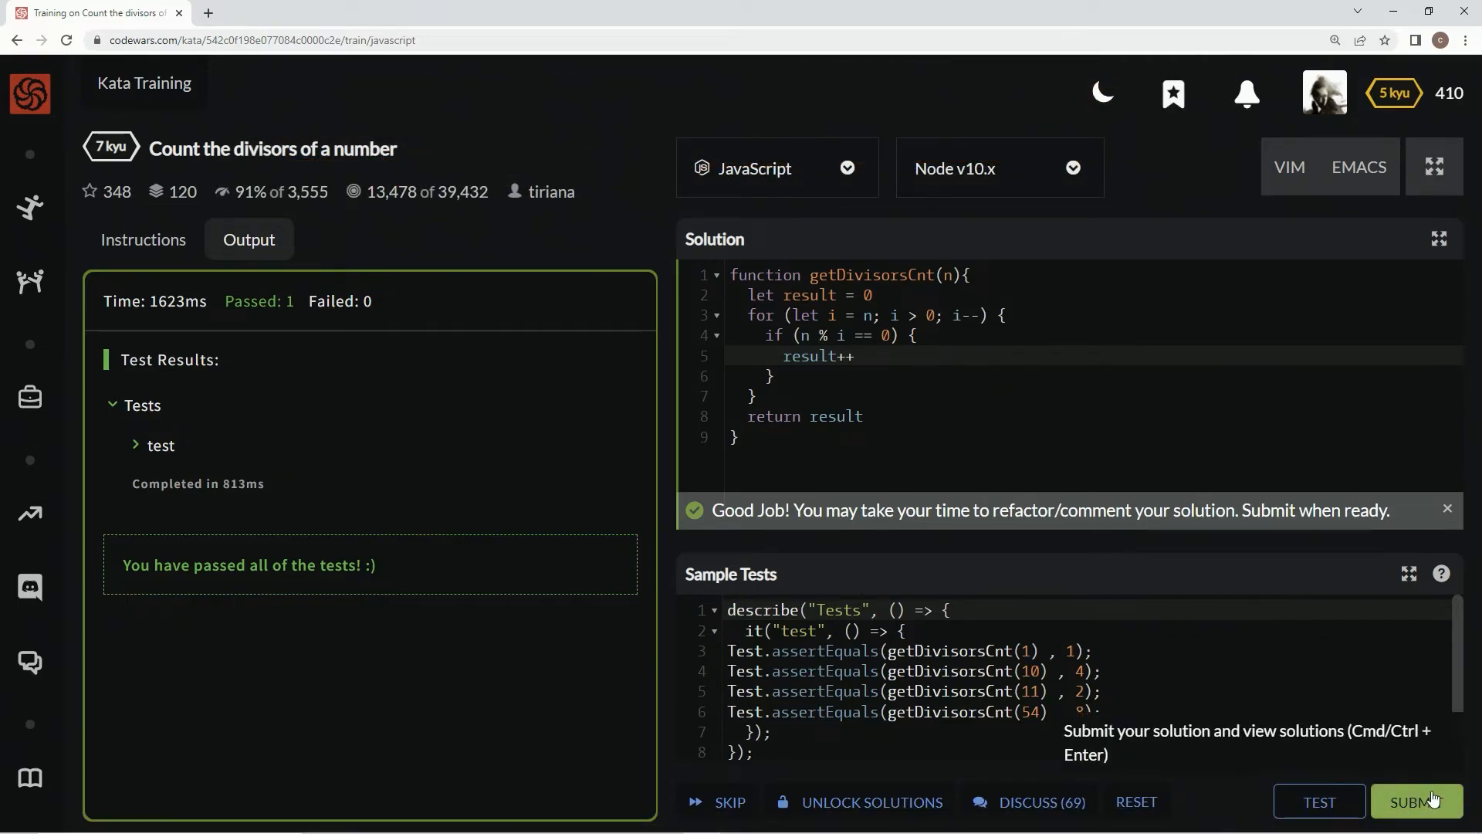
click(1417, 801)
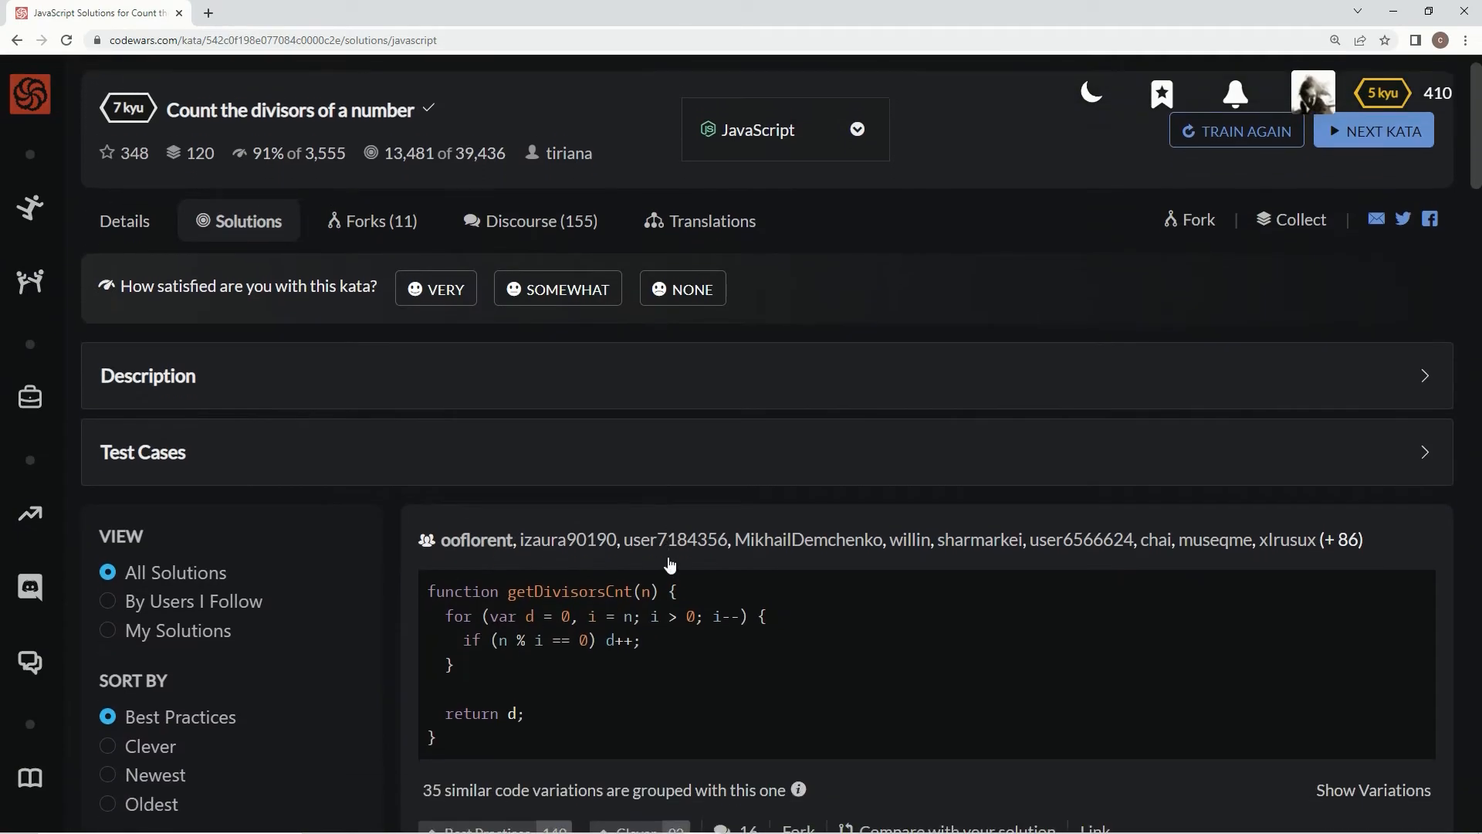
scroll(down, 3)
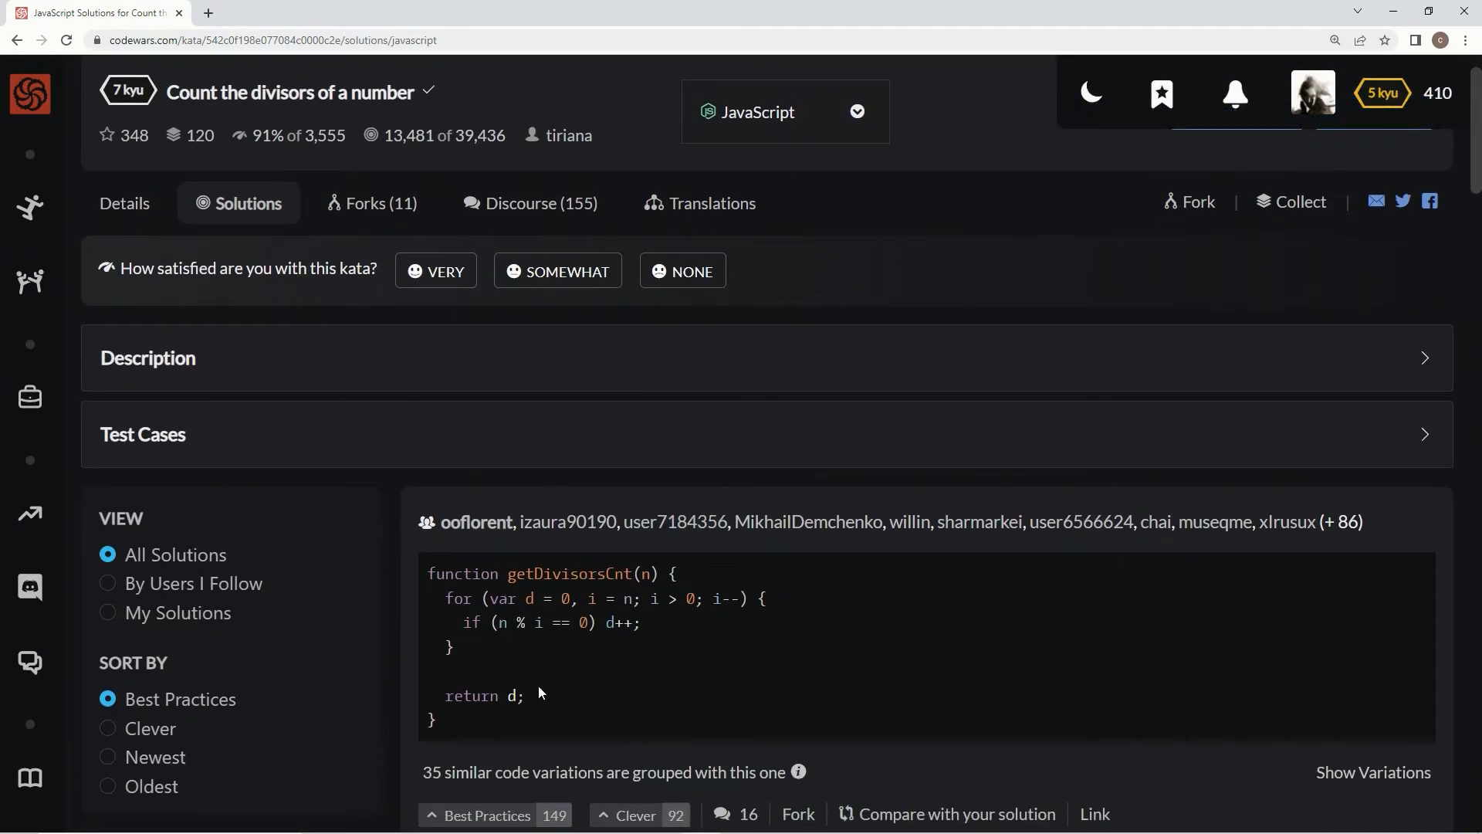
mouse_move(535, 599)
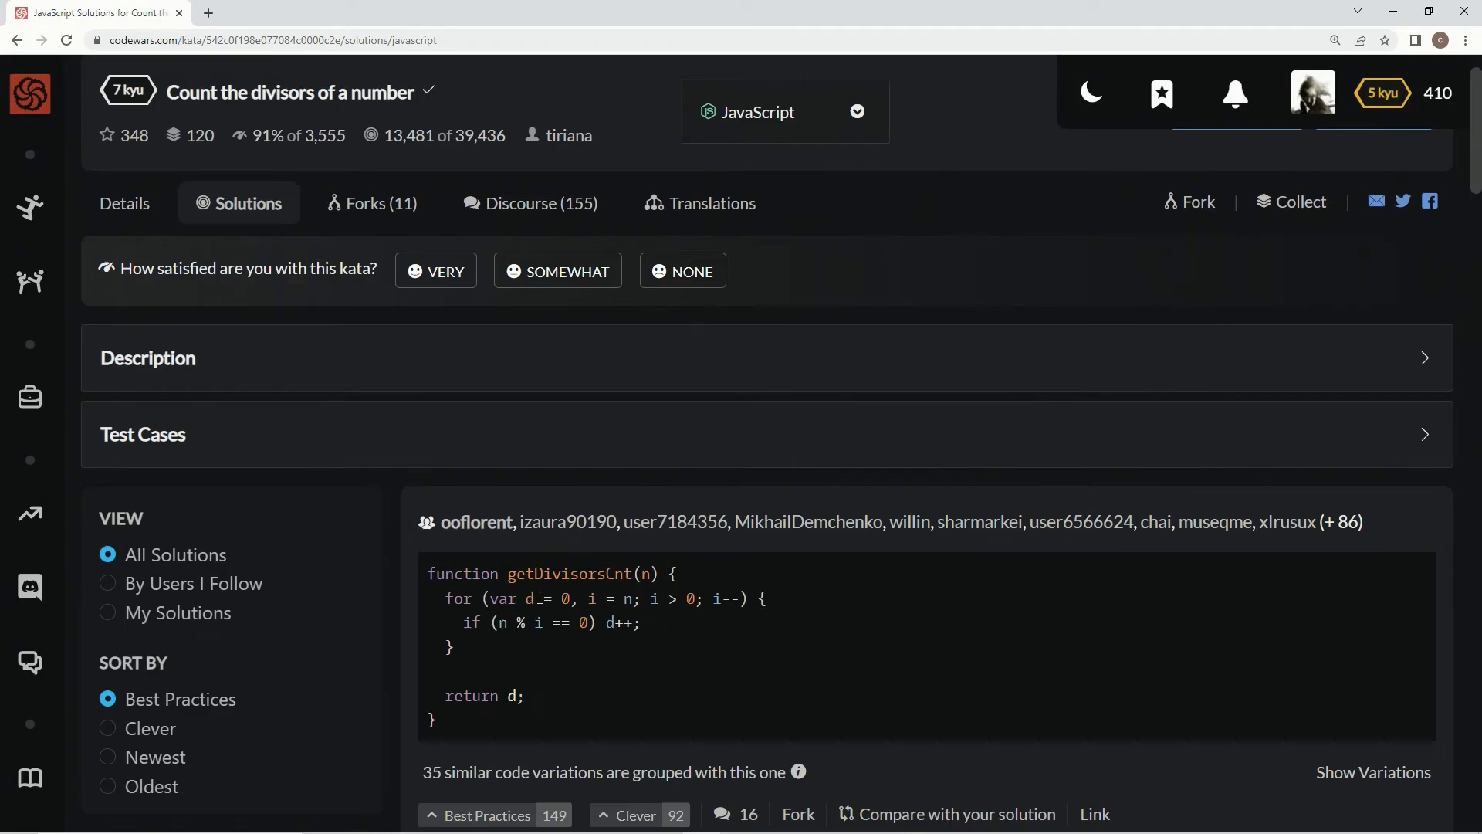
mouse_move(510, 599)
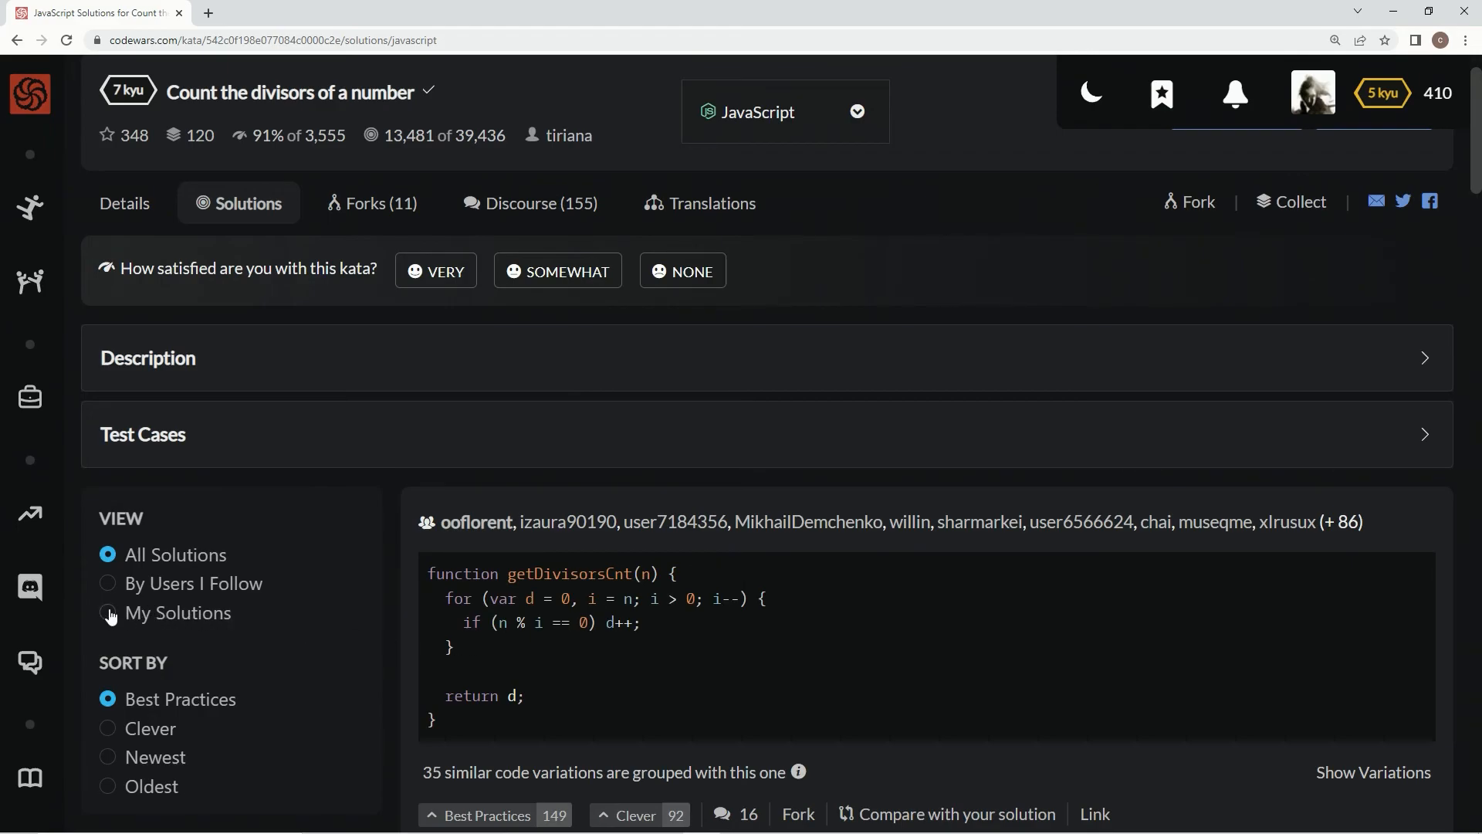
Filter to My Solutions and give my solution a Best Practices vote.
click(108, 613)
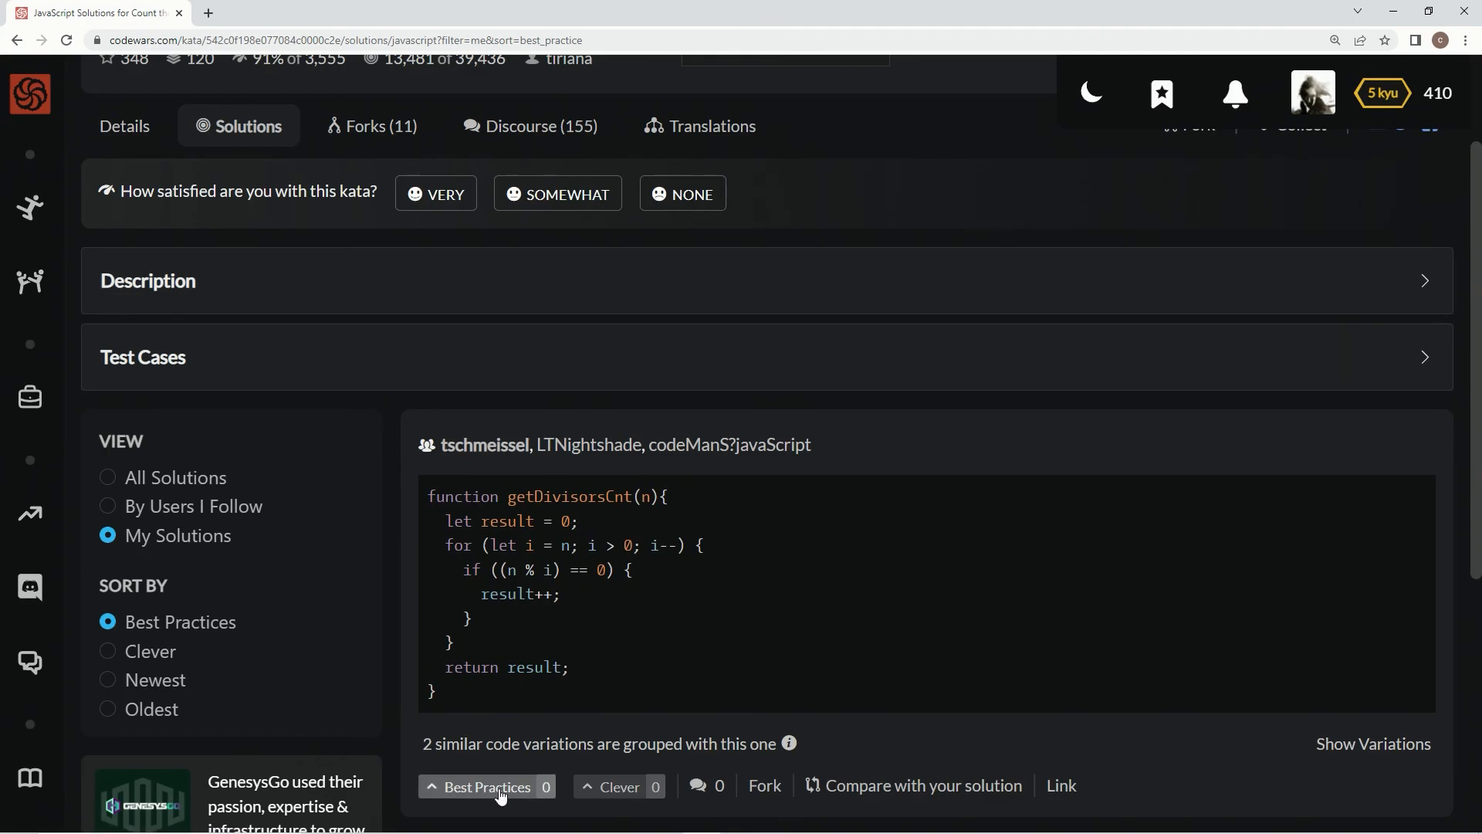
click(488, 786)
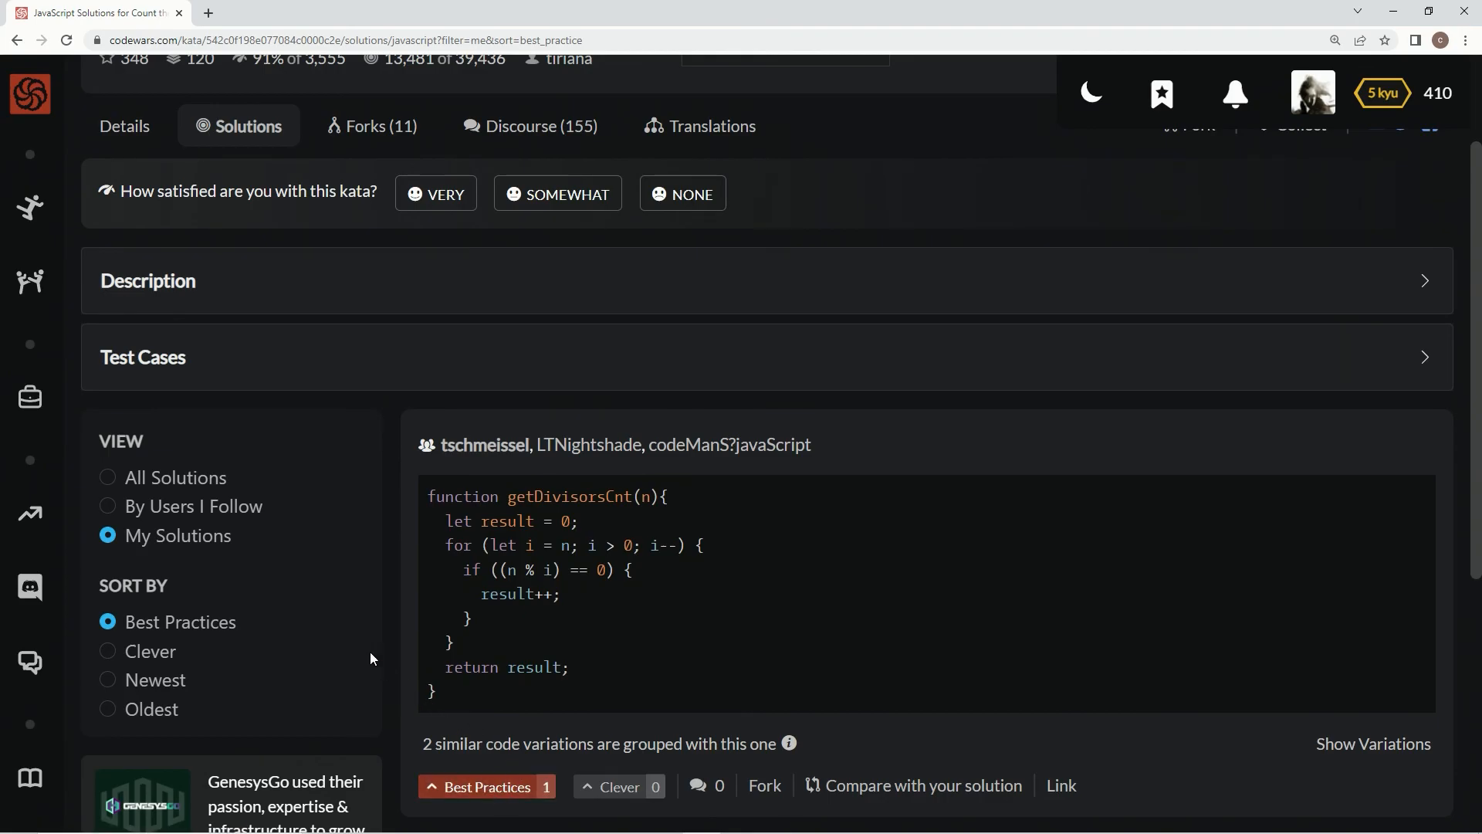